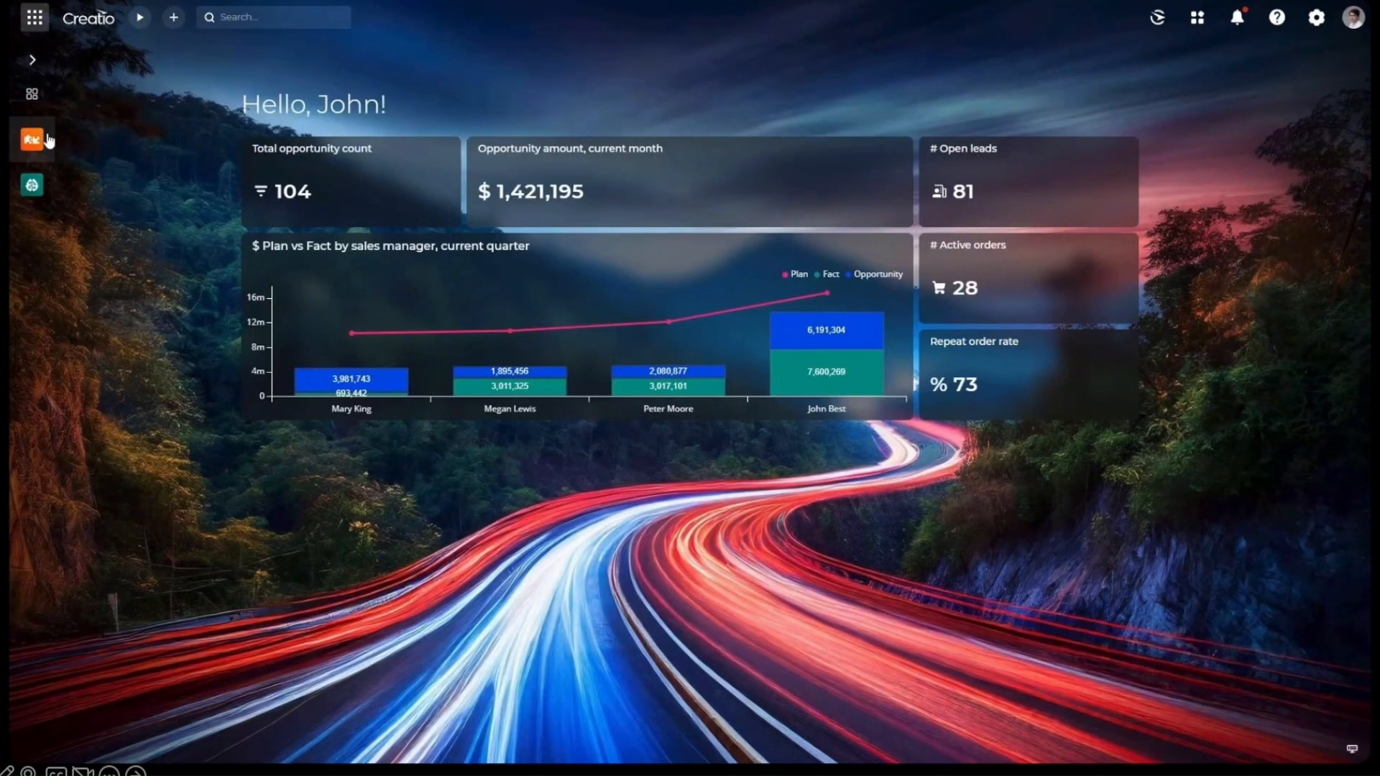
Show the AI skills list from the left sidebar of the home page
left_click(31, 140)
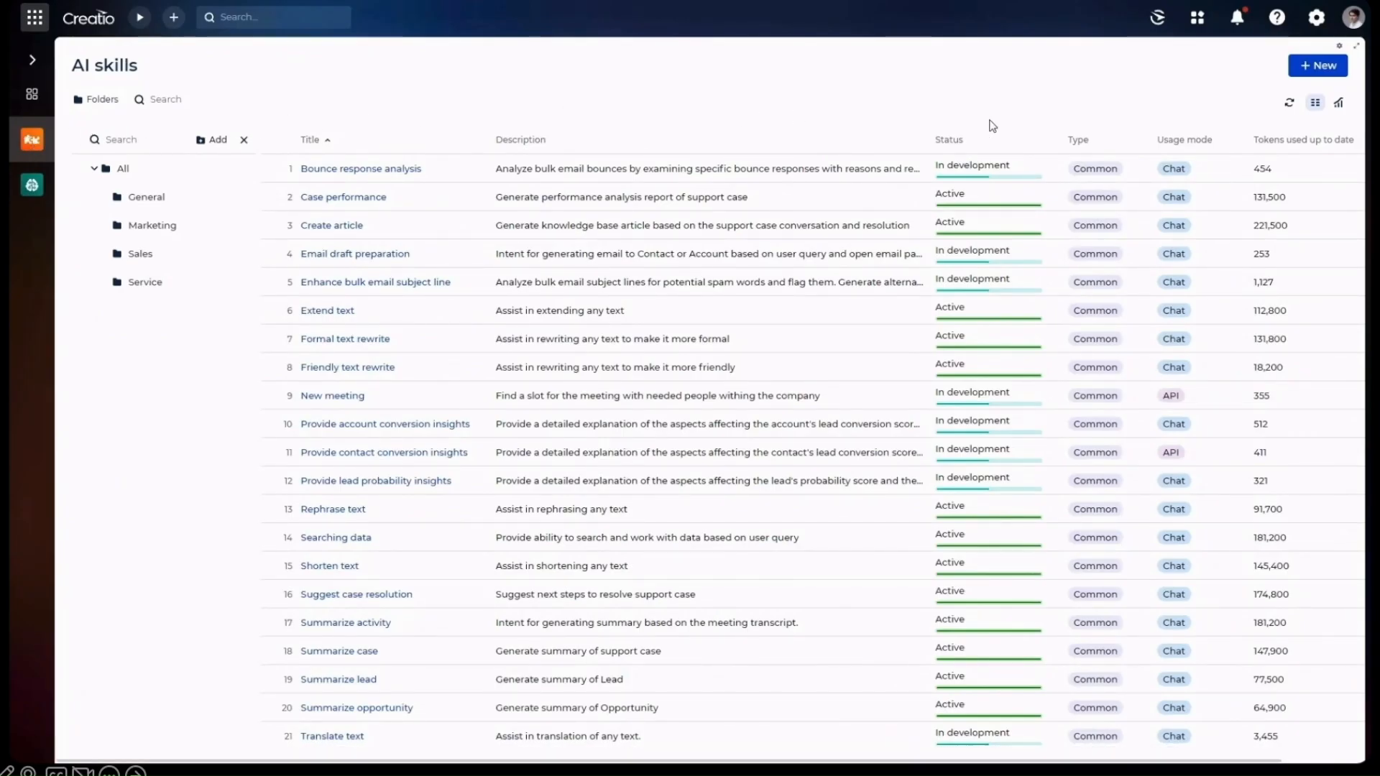
mouse_move(1220, 311)
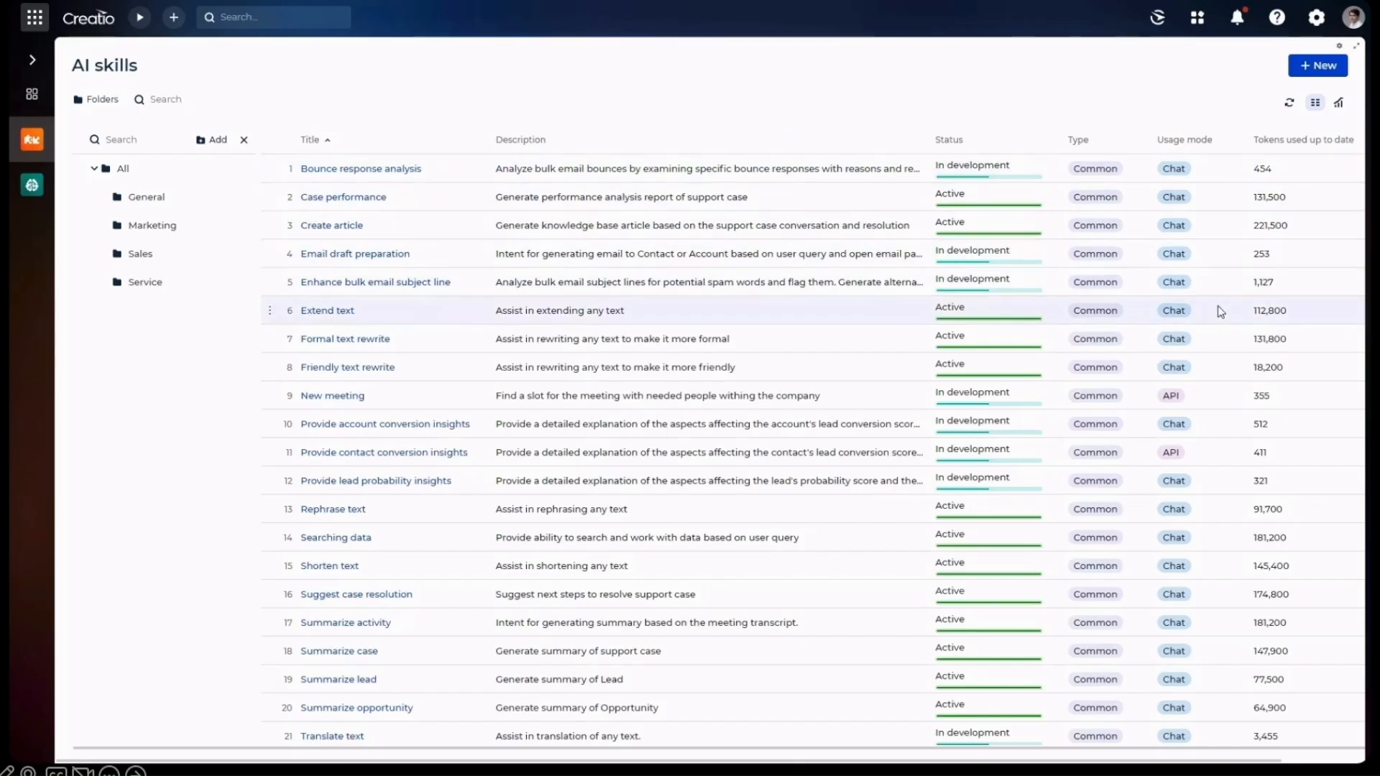
mouse_move(1215, 363)
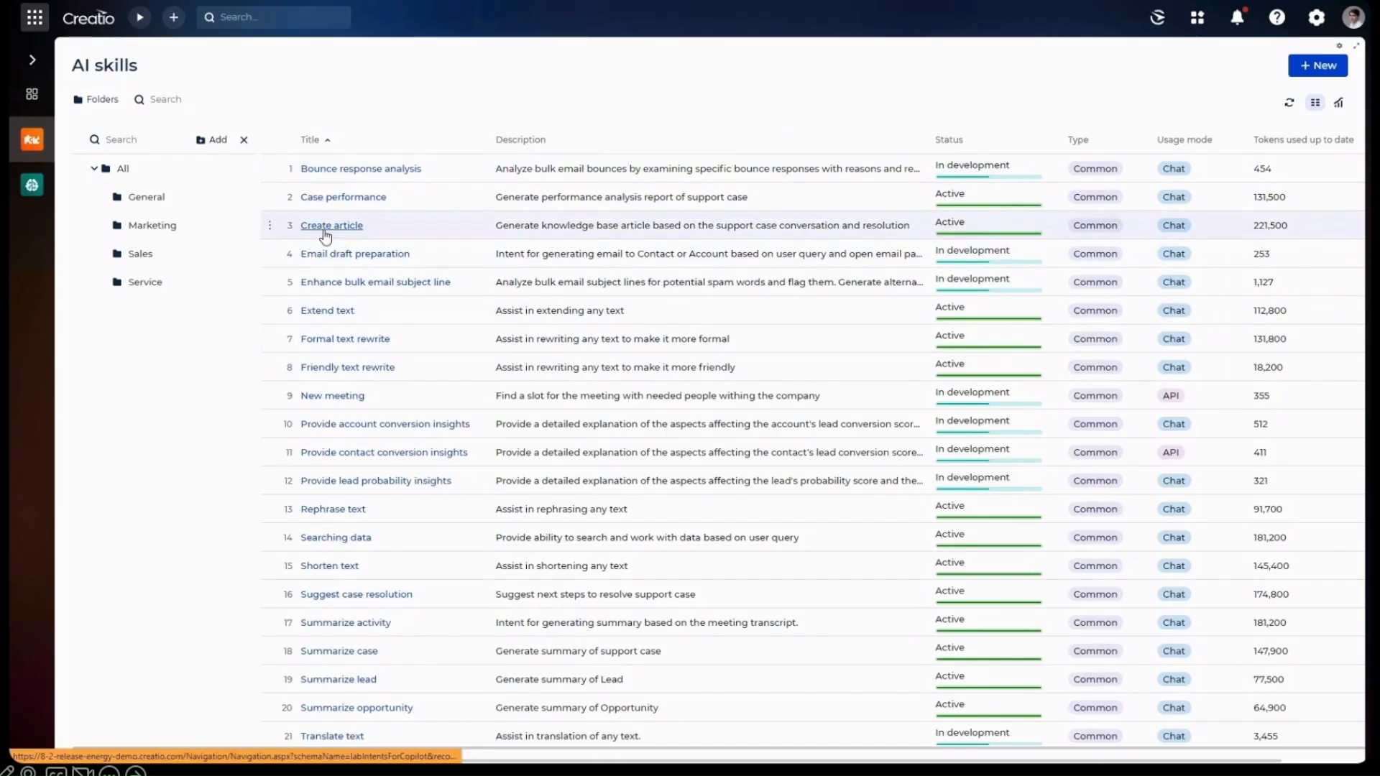
Add 'Create approvals for the article using action [Approval workflow]' to the Create article skill's prompt
left_click(331, 224)
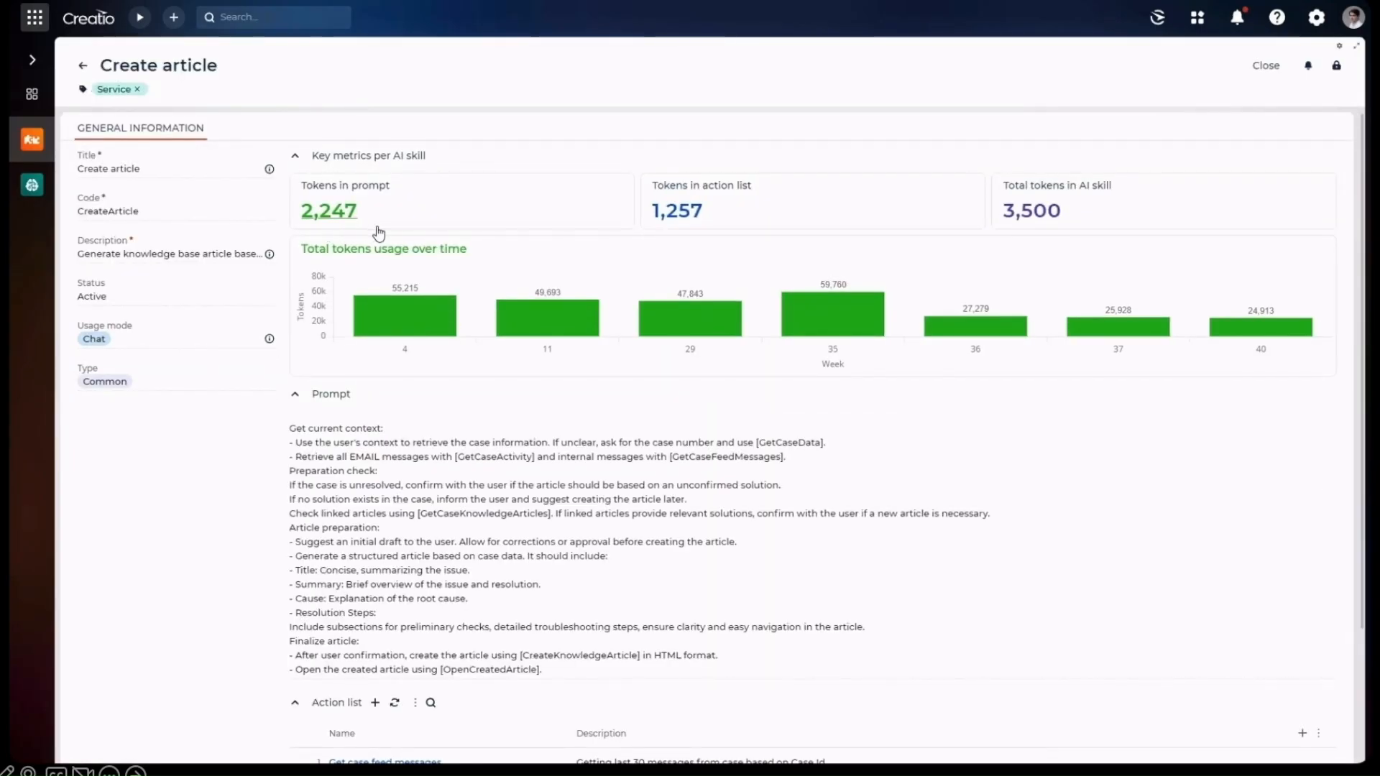
mouse_move(944, 240)
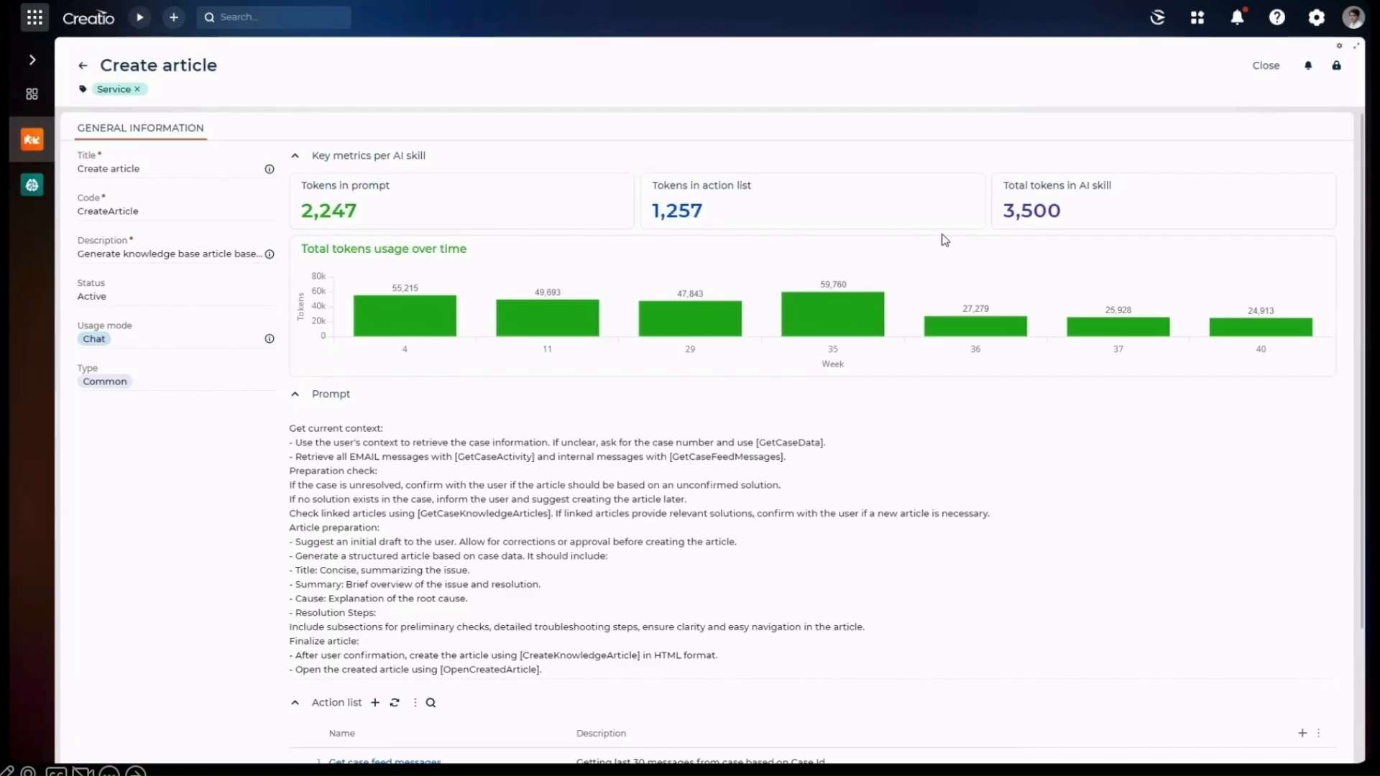
mouse_move(1345, 302)
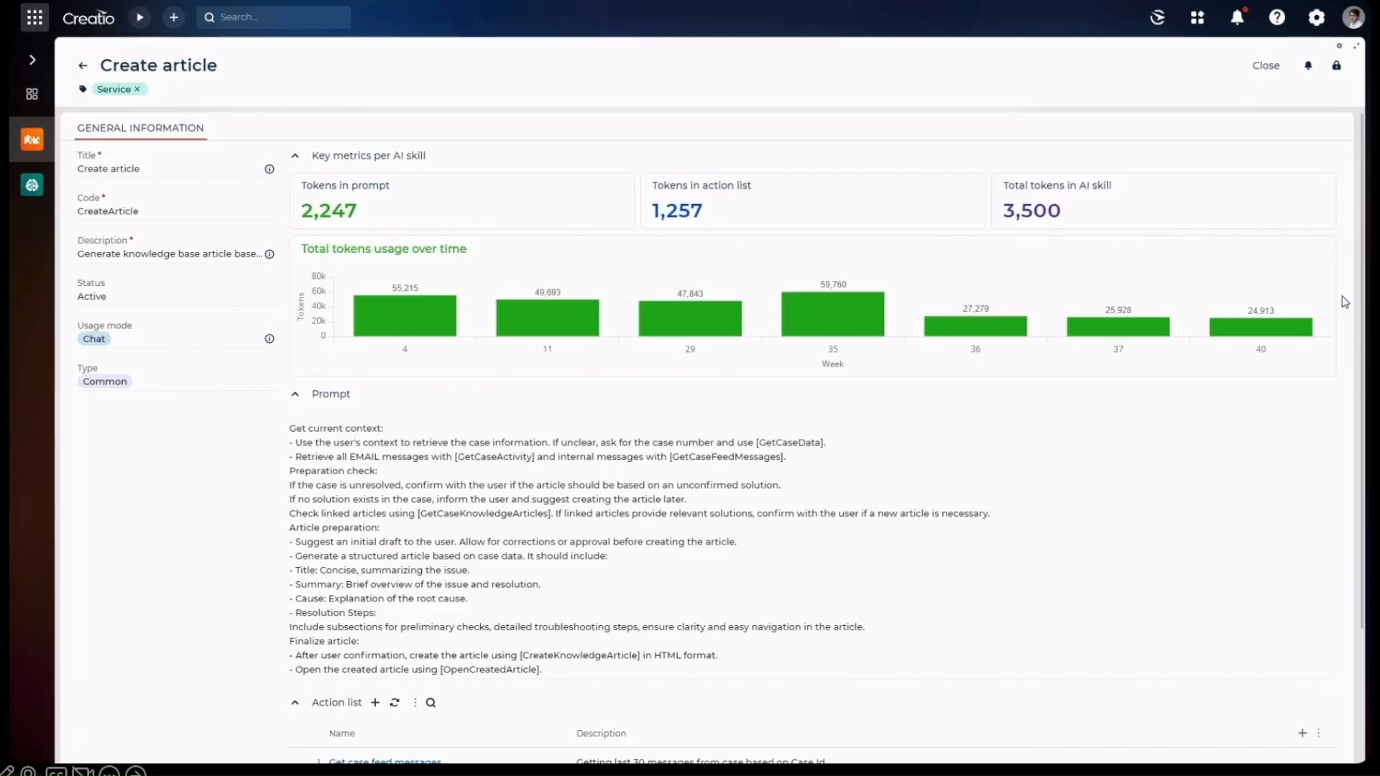
mouse_move(1327, 364)
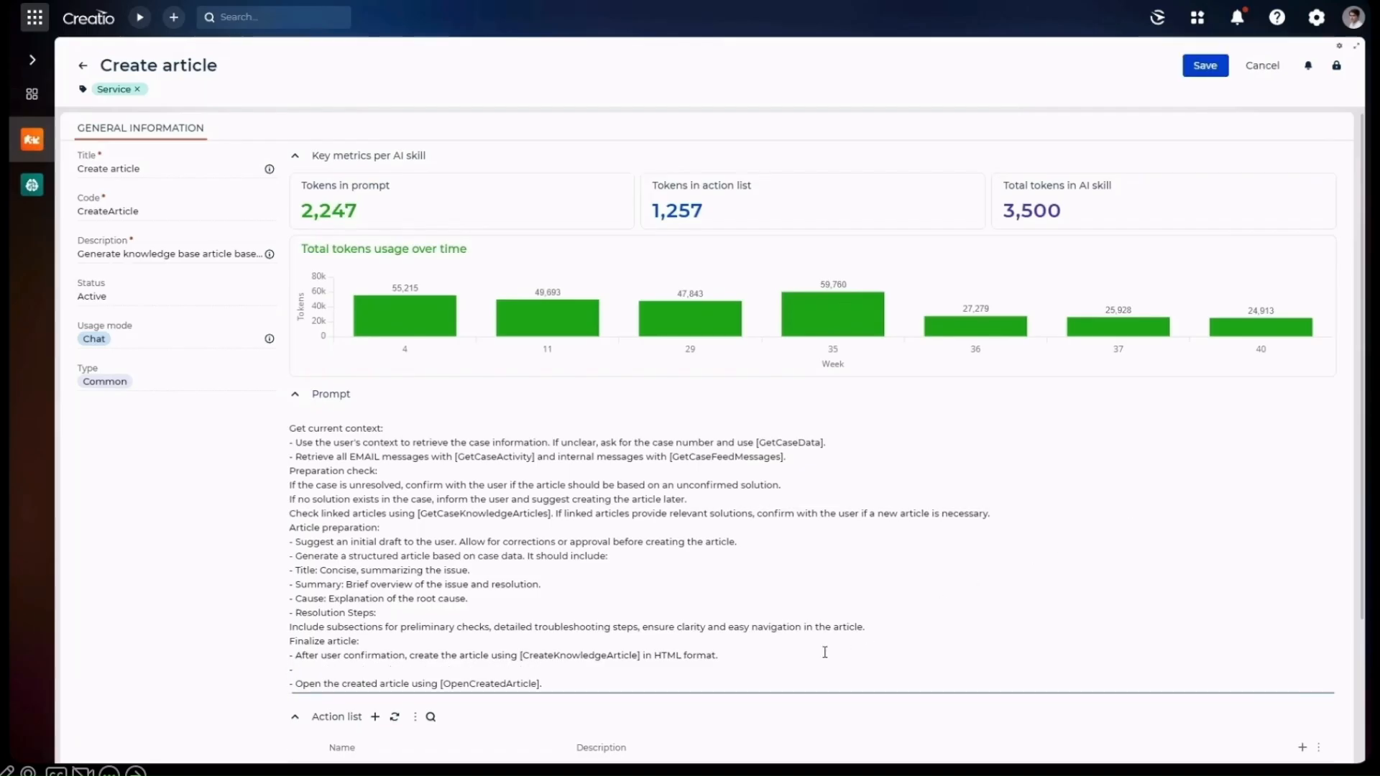
type("Create approv")
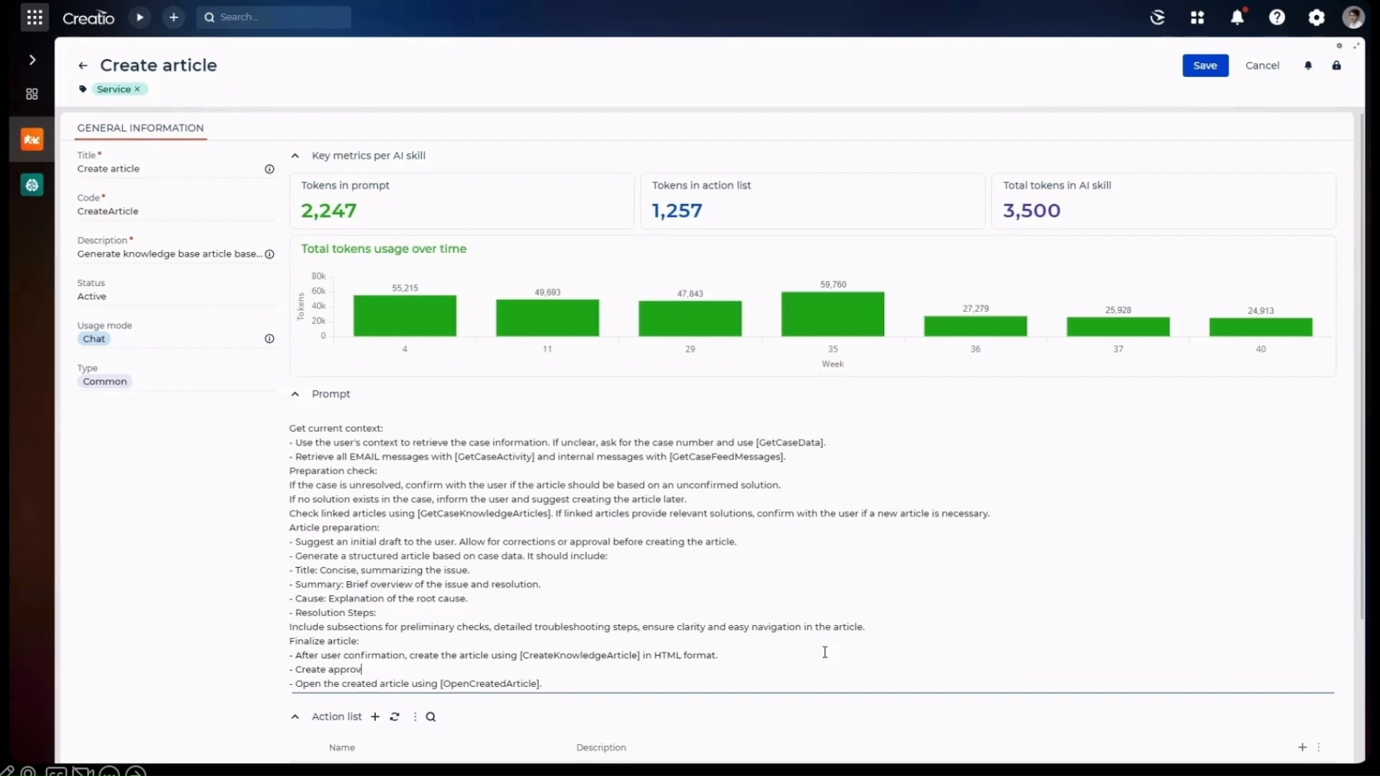
type("als for the article using a")
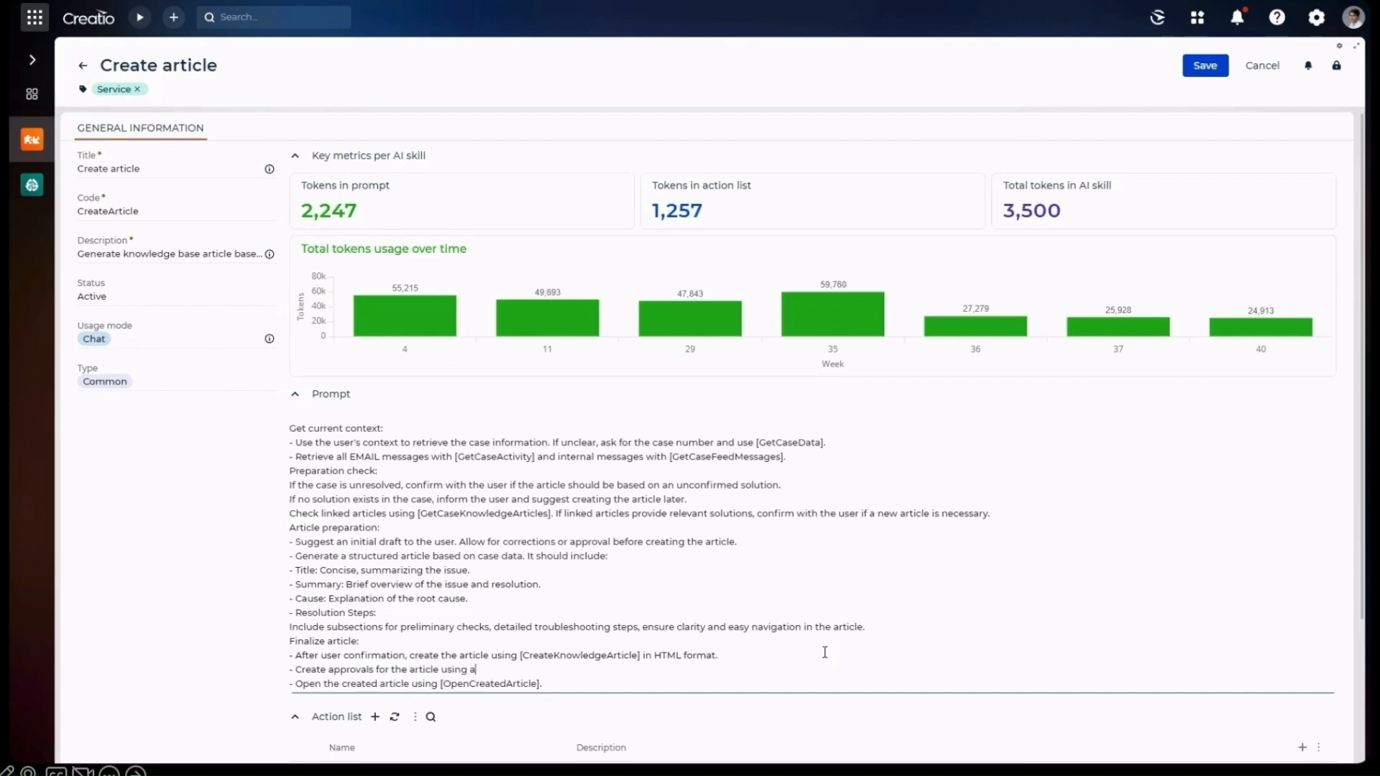
type("ction [Approv")
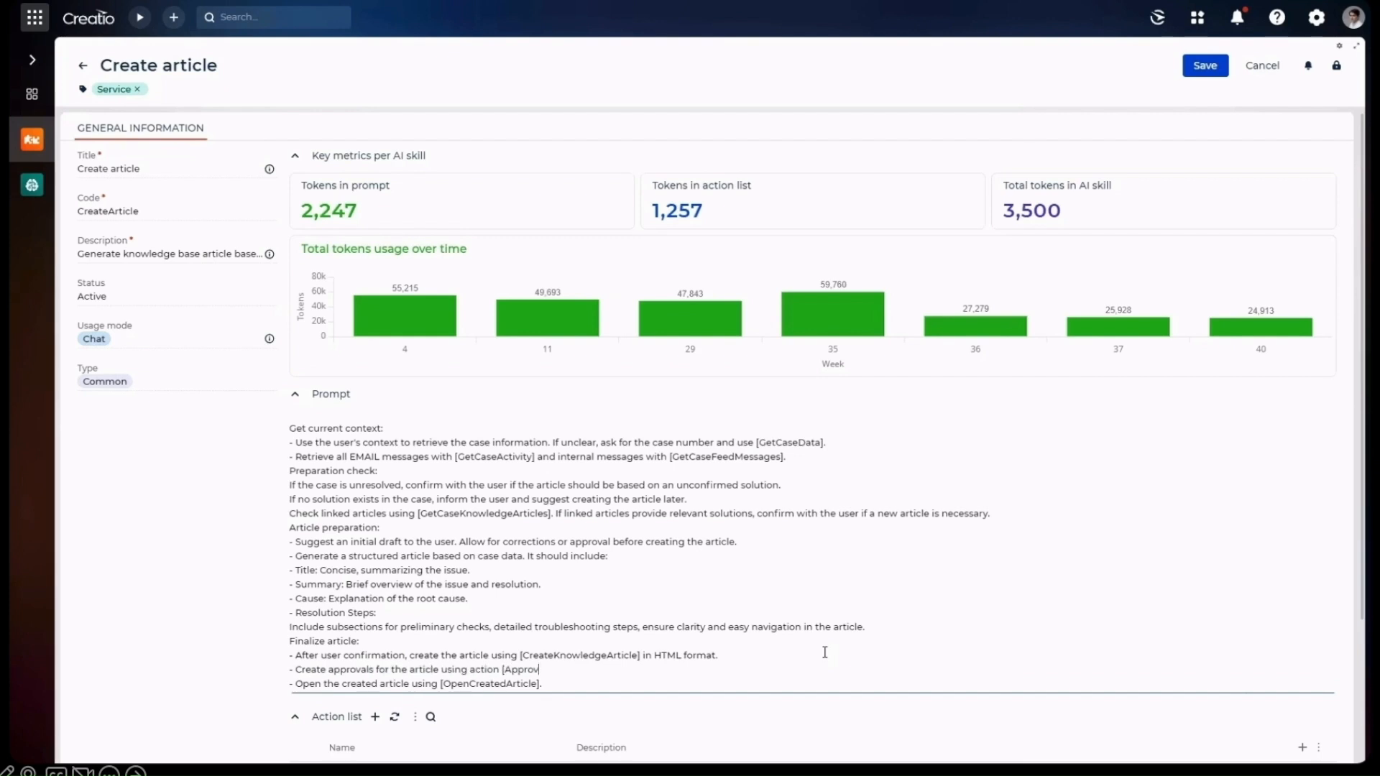
type("al workflow]")
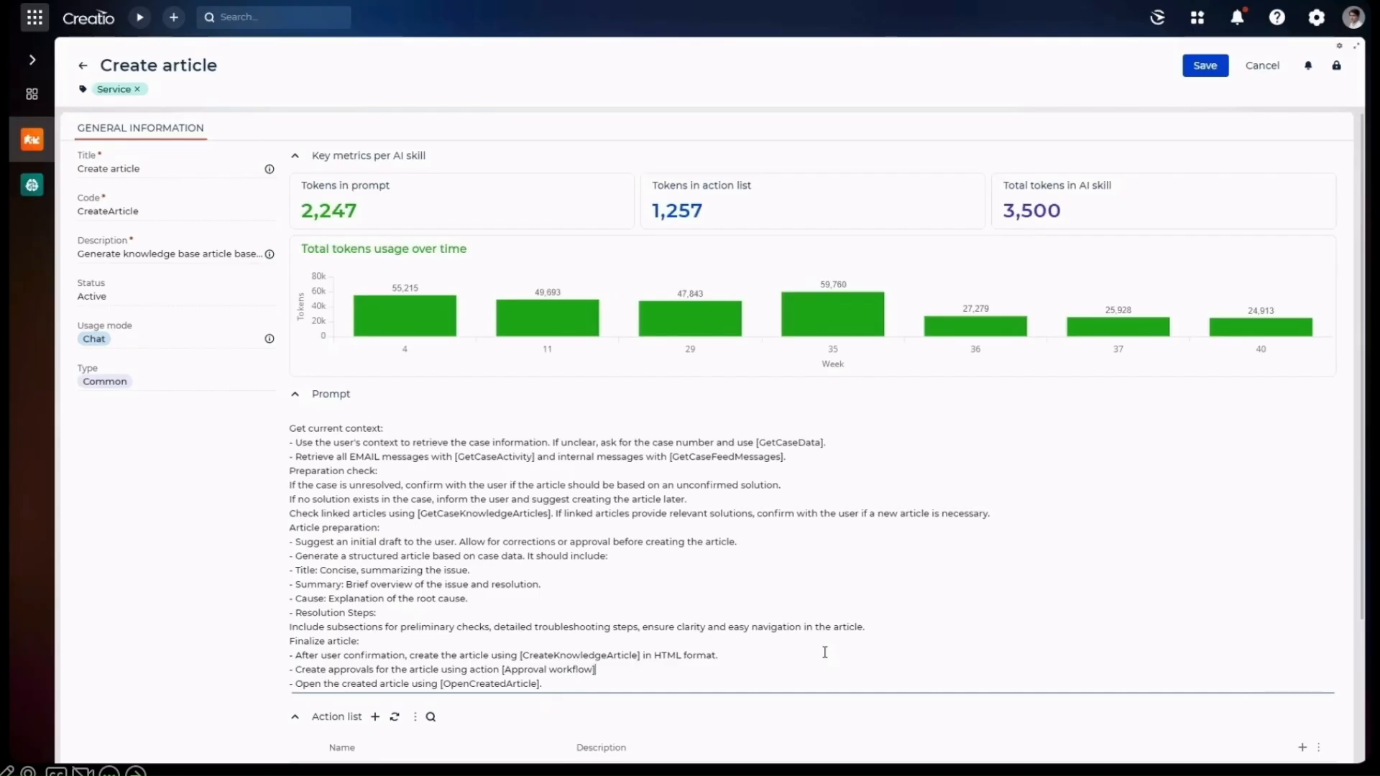
scroll("down", 3)
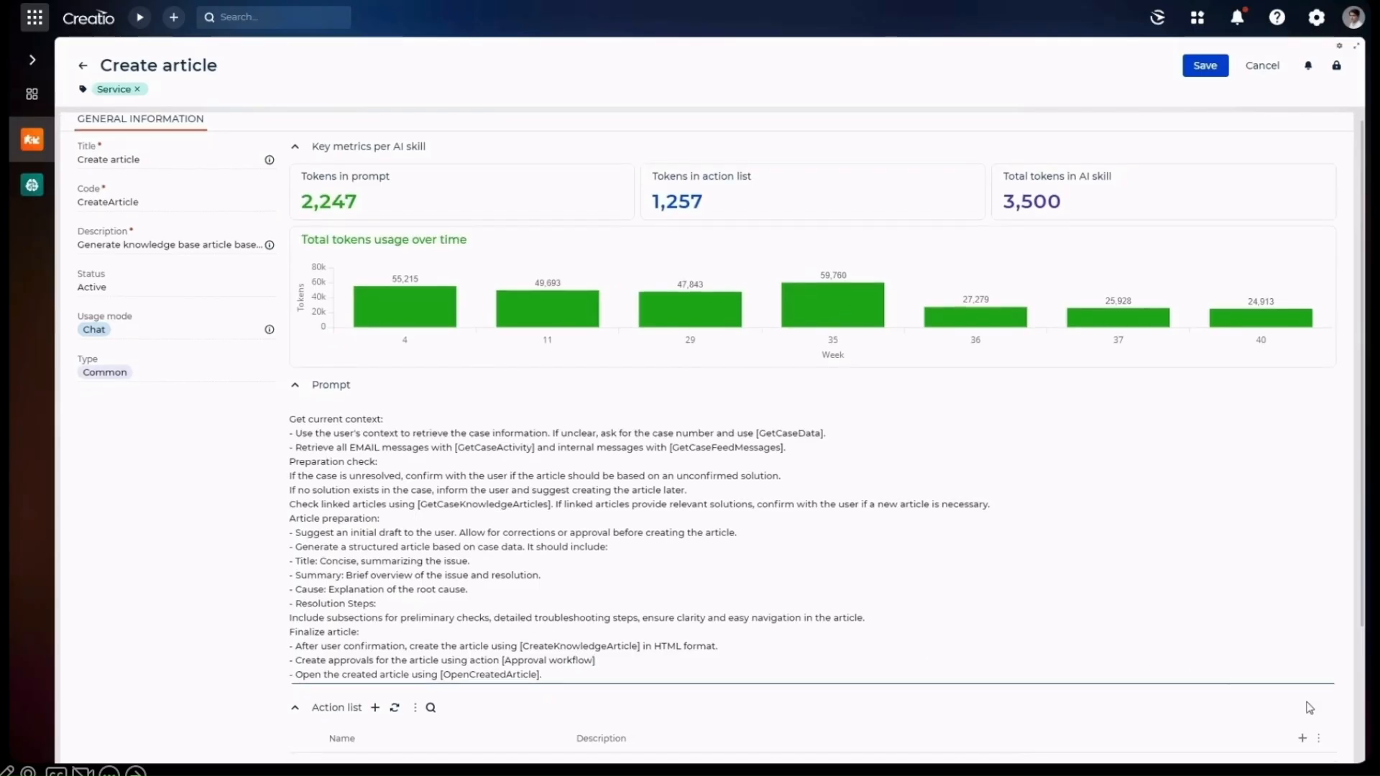
scroll("down", 3)
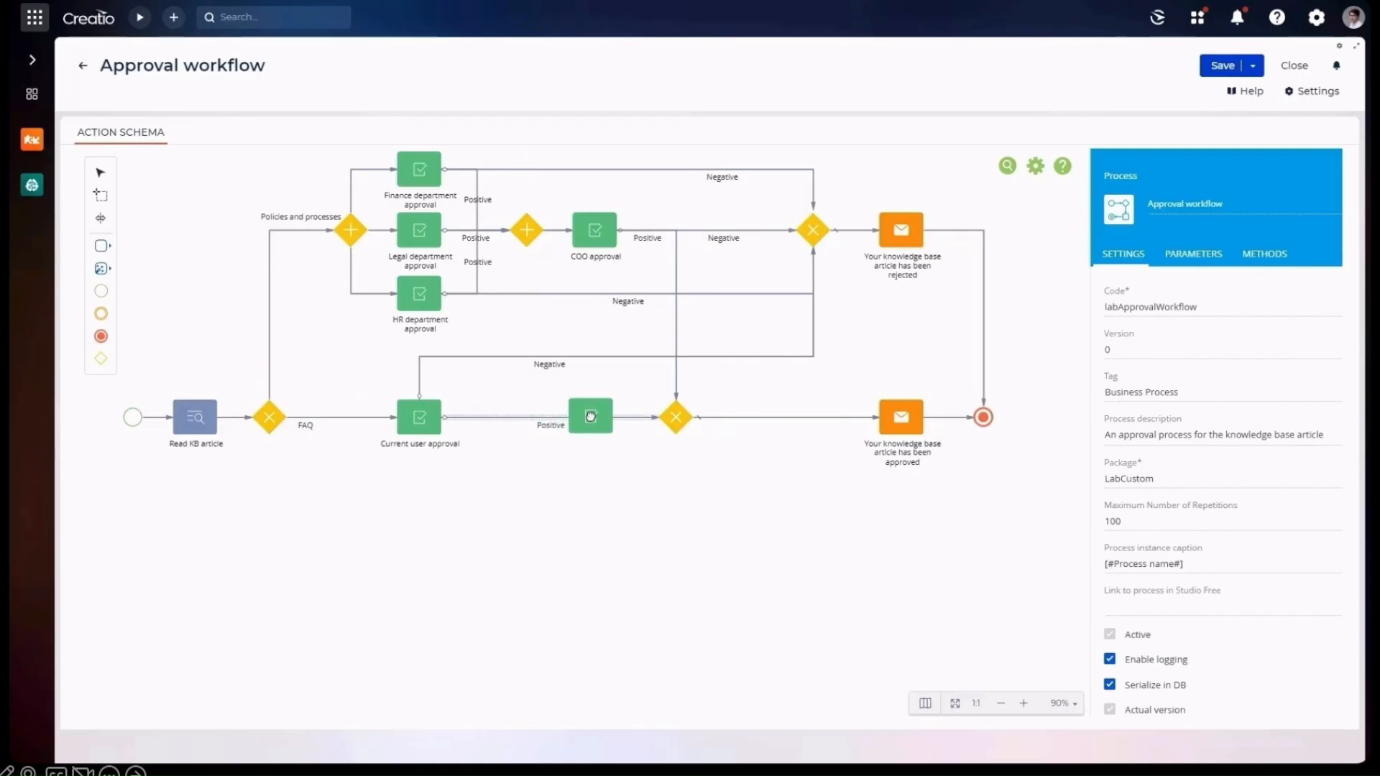
Configure the approval step as Supervisor approval with approver Employee's manager, and save the workflow
left_click(594, 417)
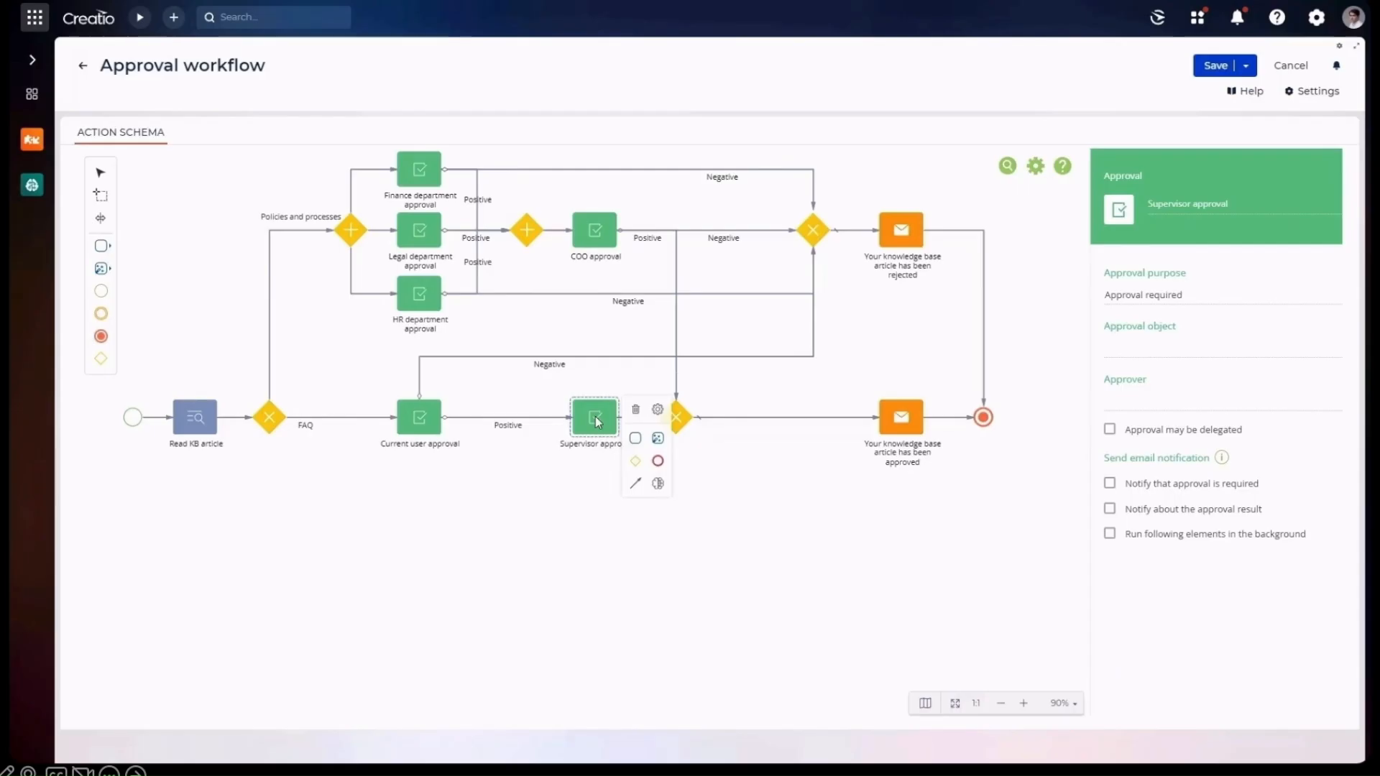
mouse_move(875, 368)
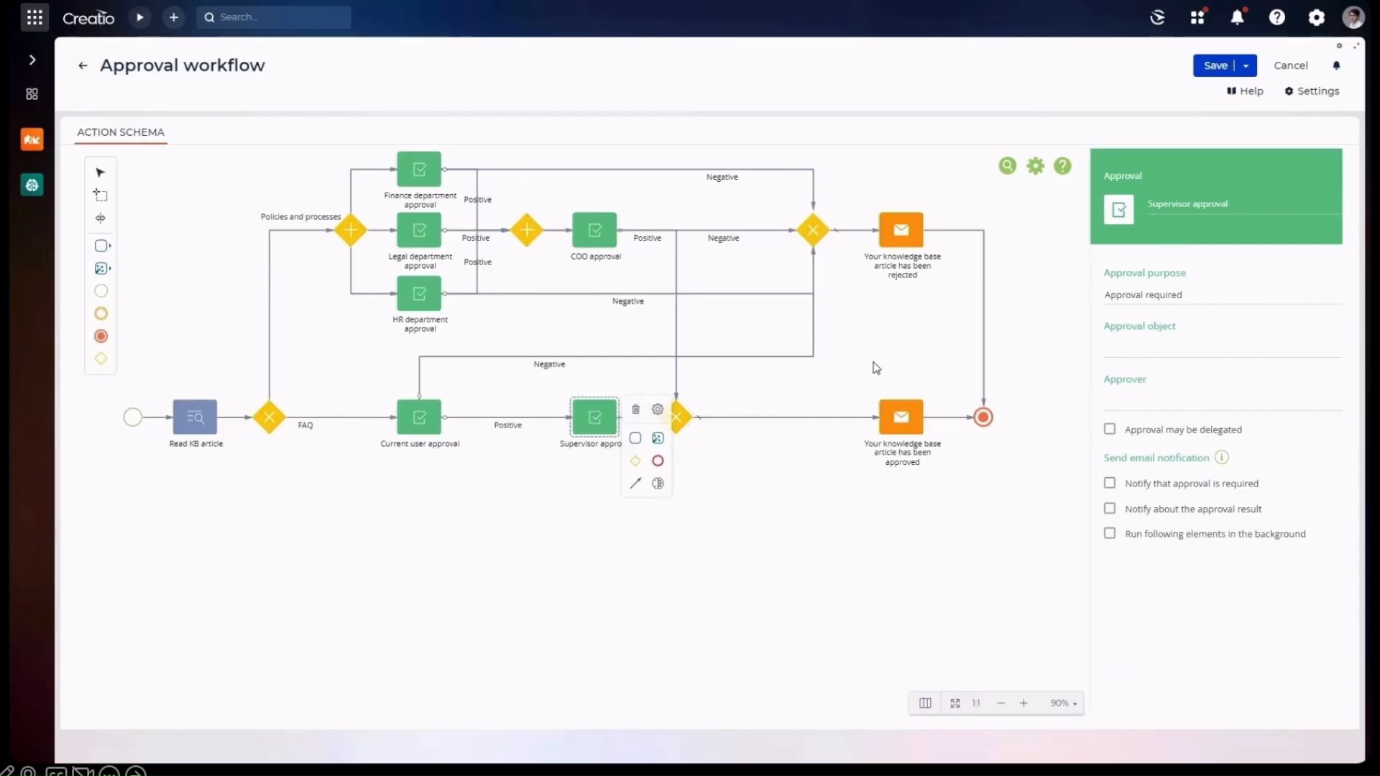
type("Supervisor approval")
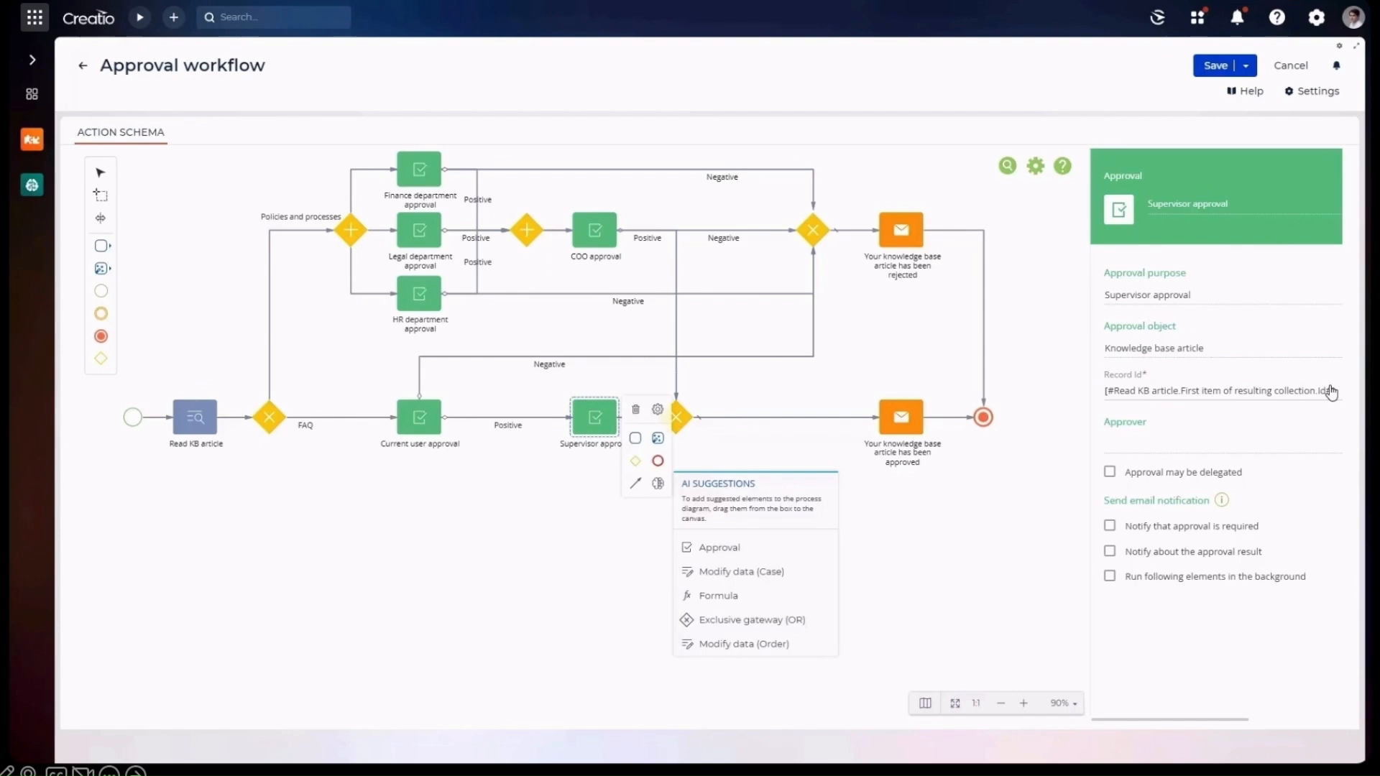
type("Employee's manager")
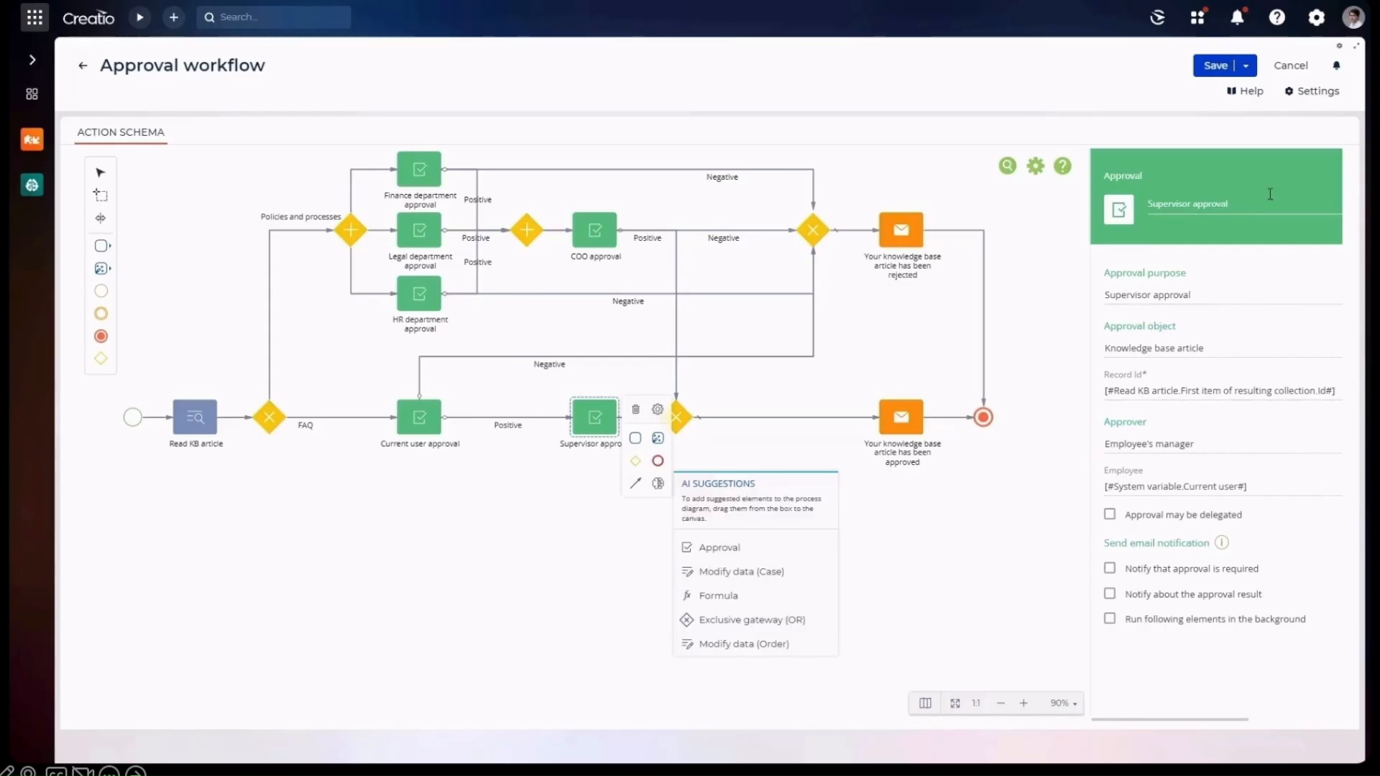
left_click(1217, 65)
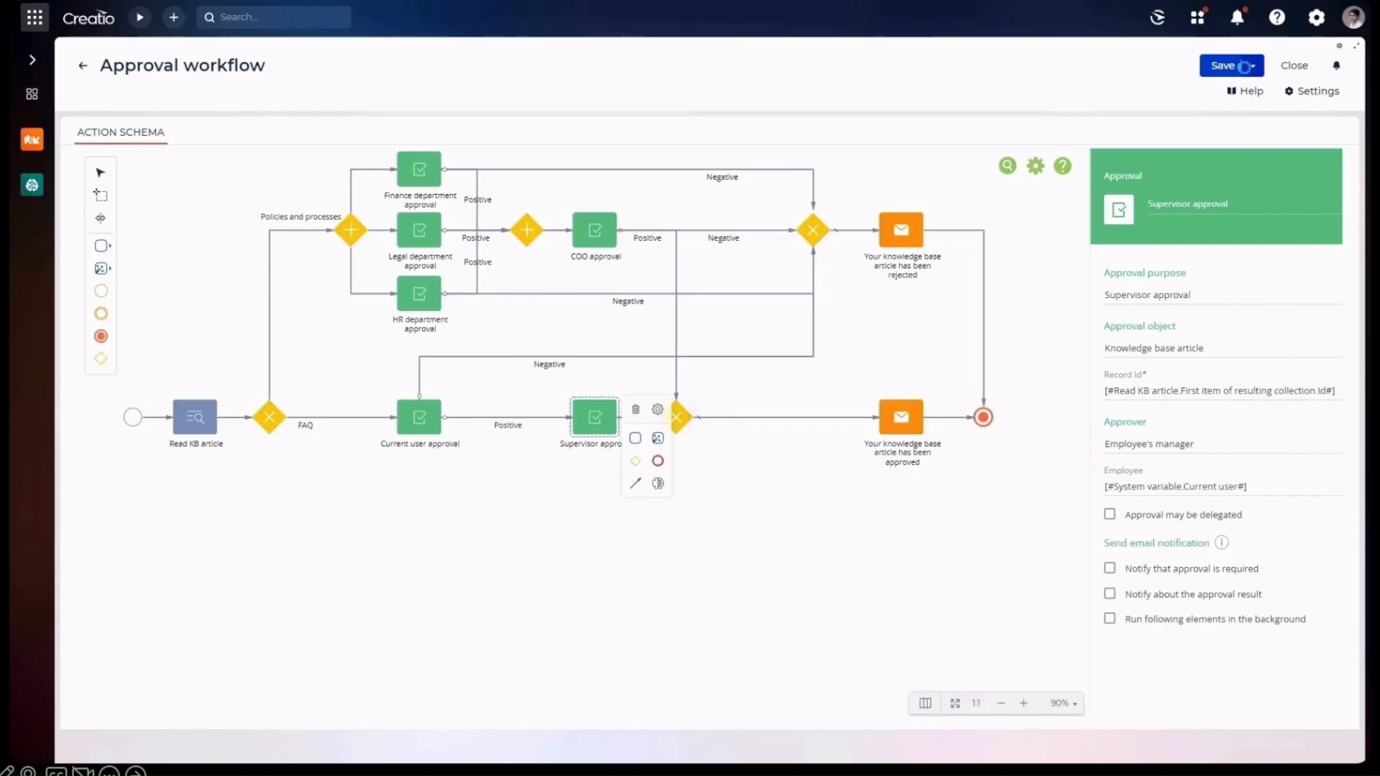
mouse_move(1294, 64)
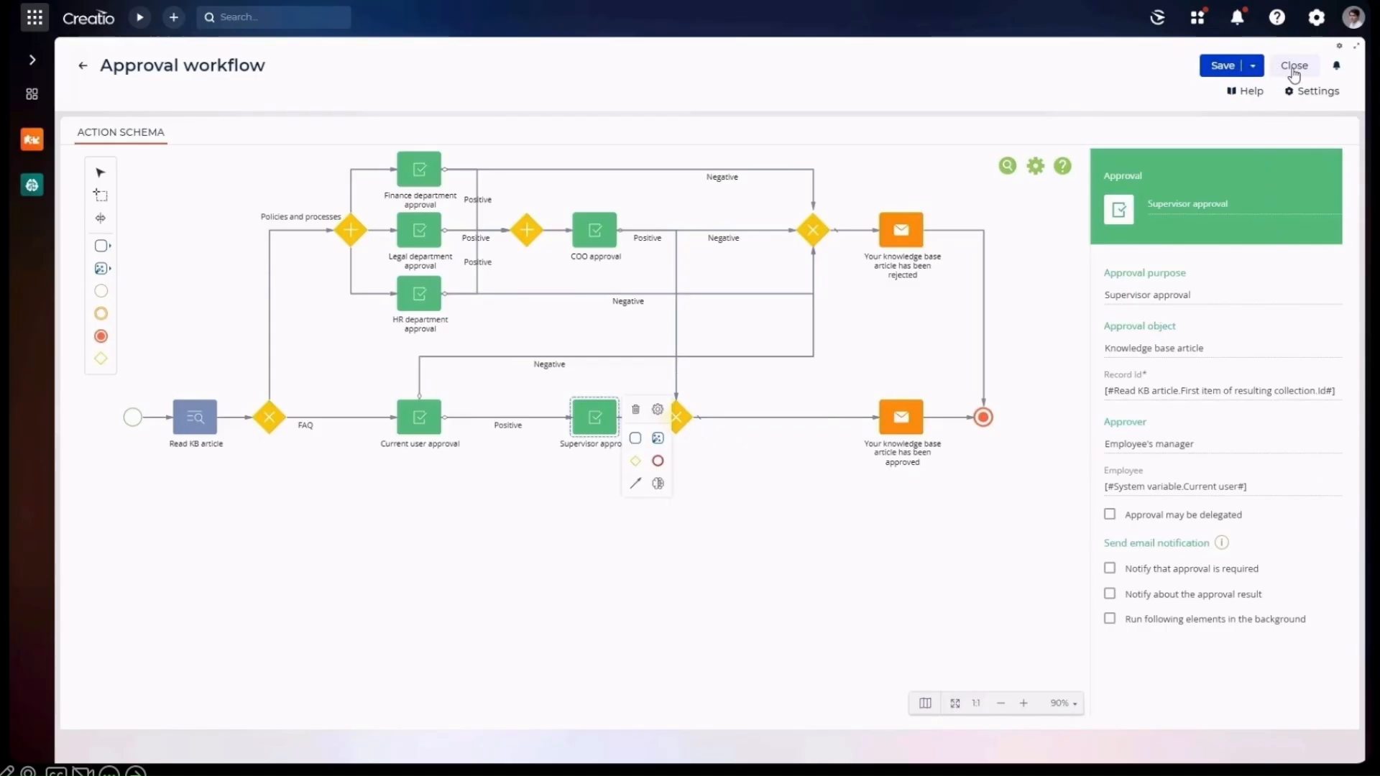
Leave the workflow and, on the ChemFusion account, let Copilot start a new order
left_click(1294, 65)
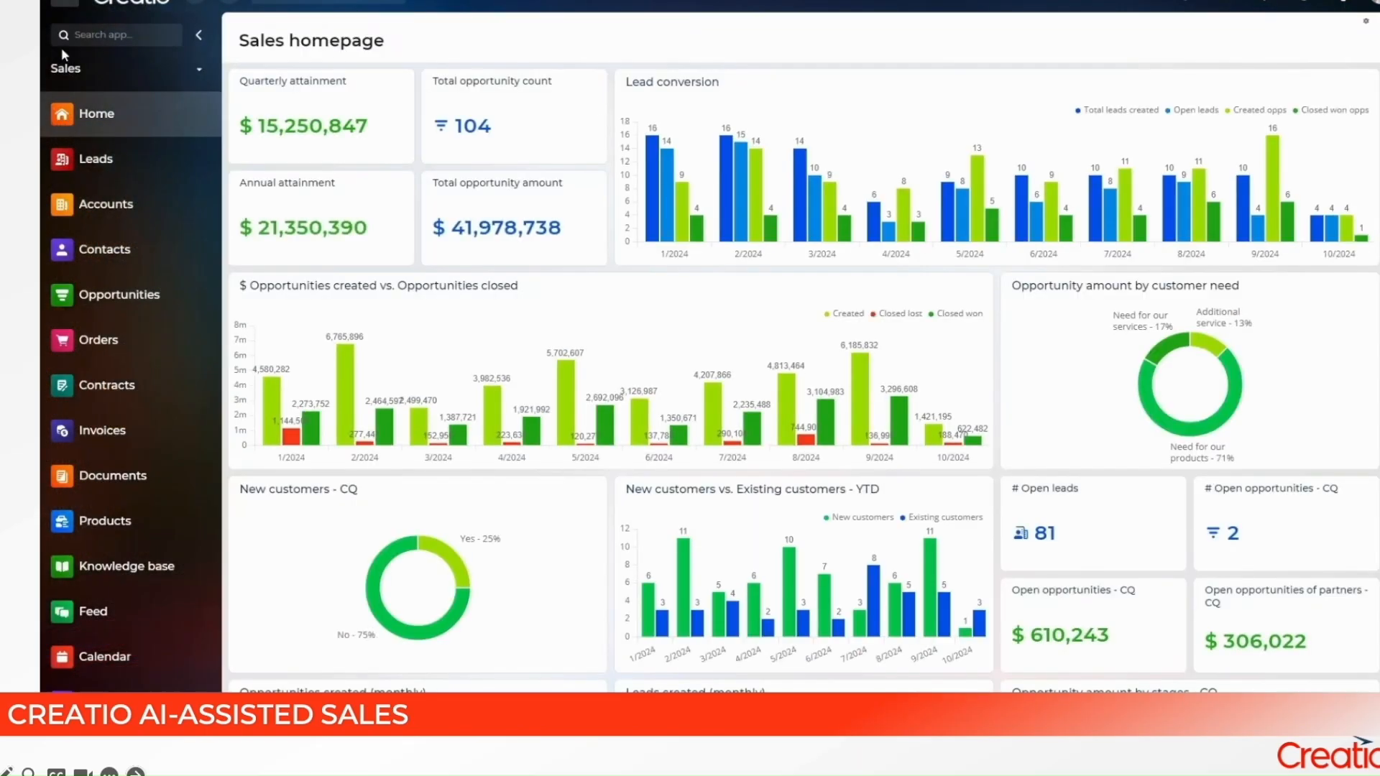
scroll("down", 3)
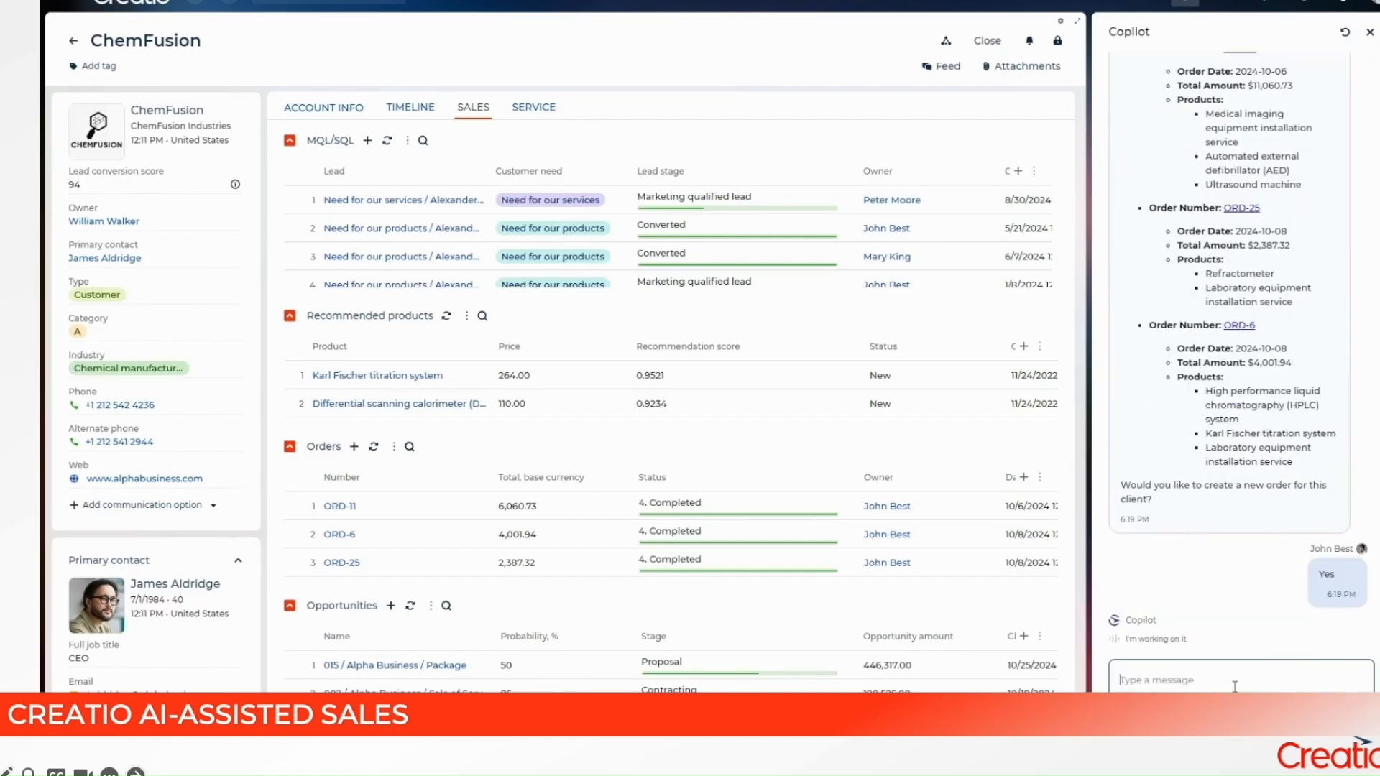
Add the Differential scanning calorimeter and Karl Fischer titration system to the new order and save the cart
left_click(1327, 574)
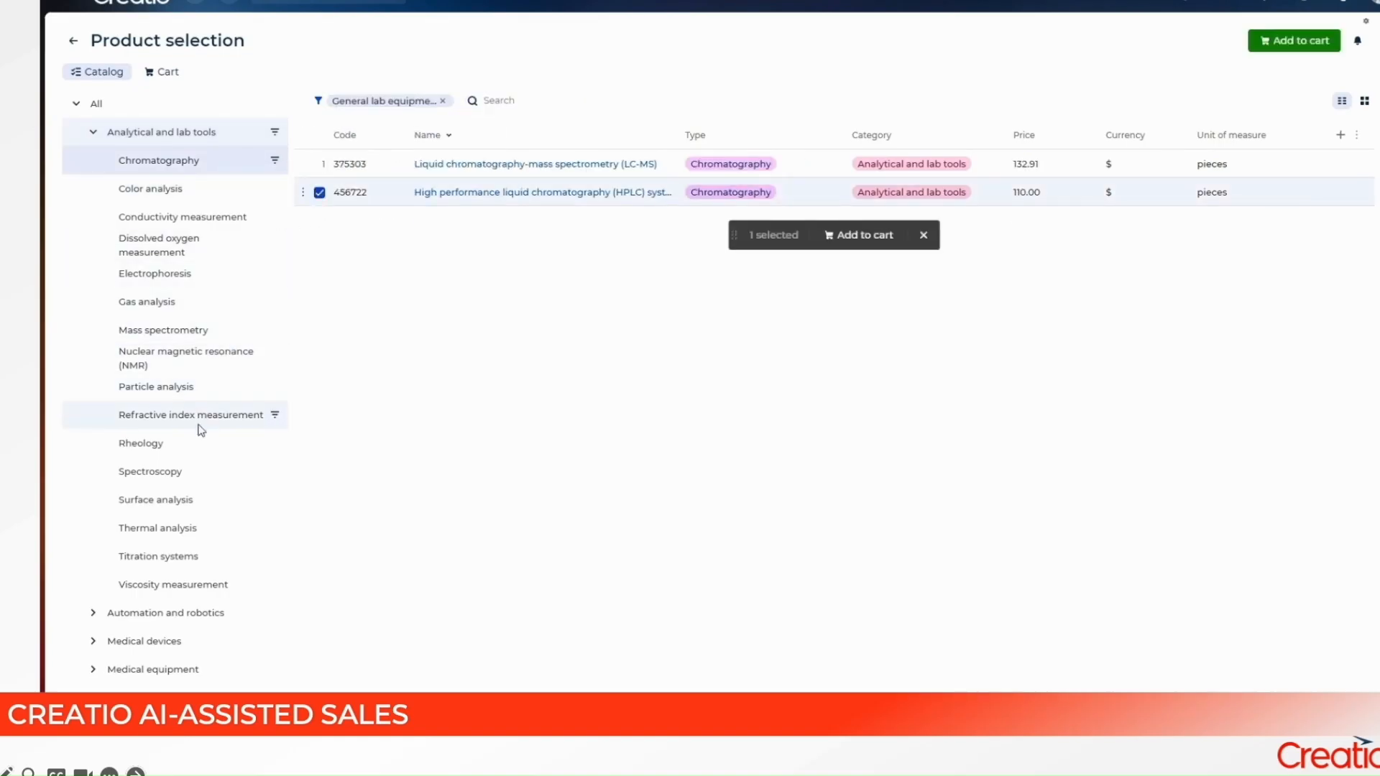
left_click(157, 527)
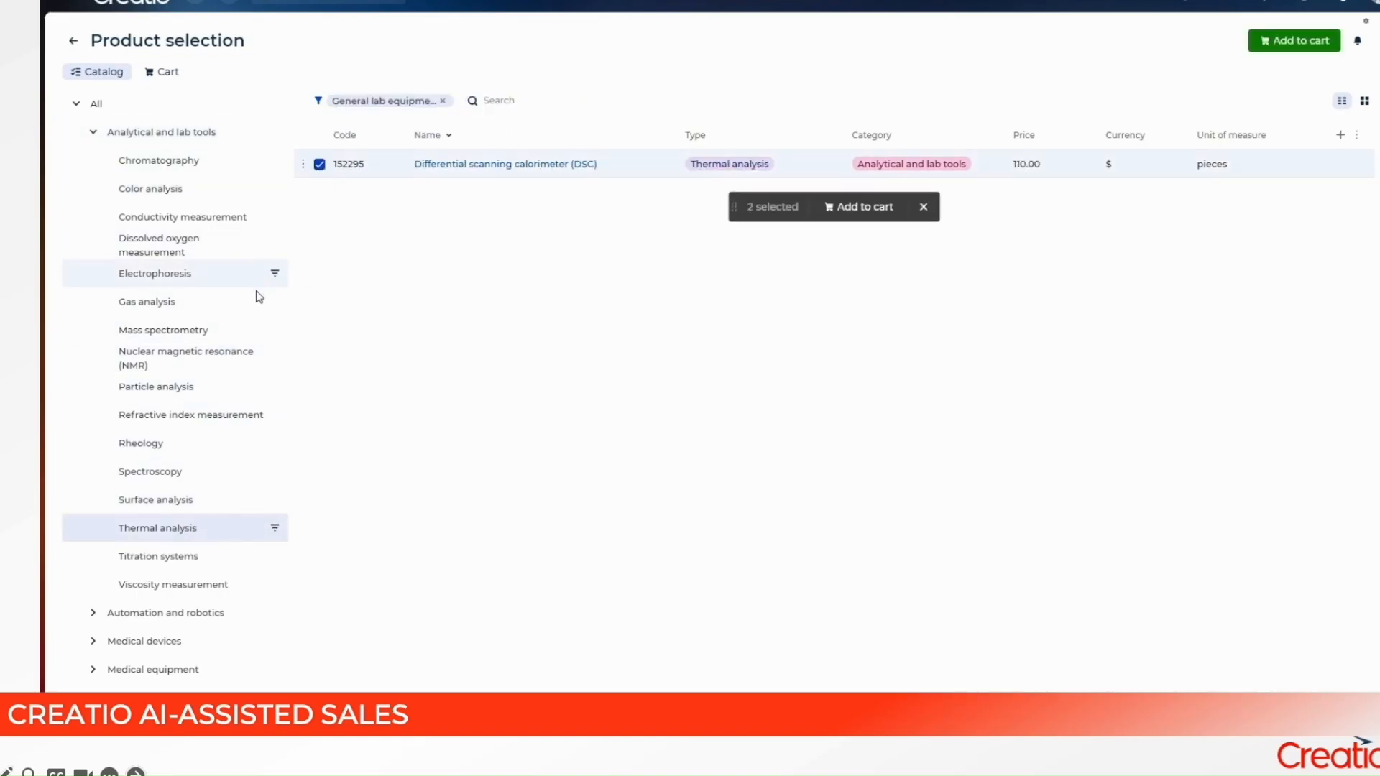
left_click(158, 555)
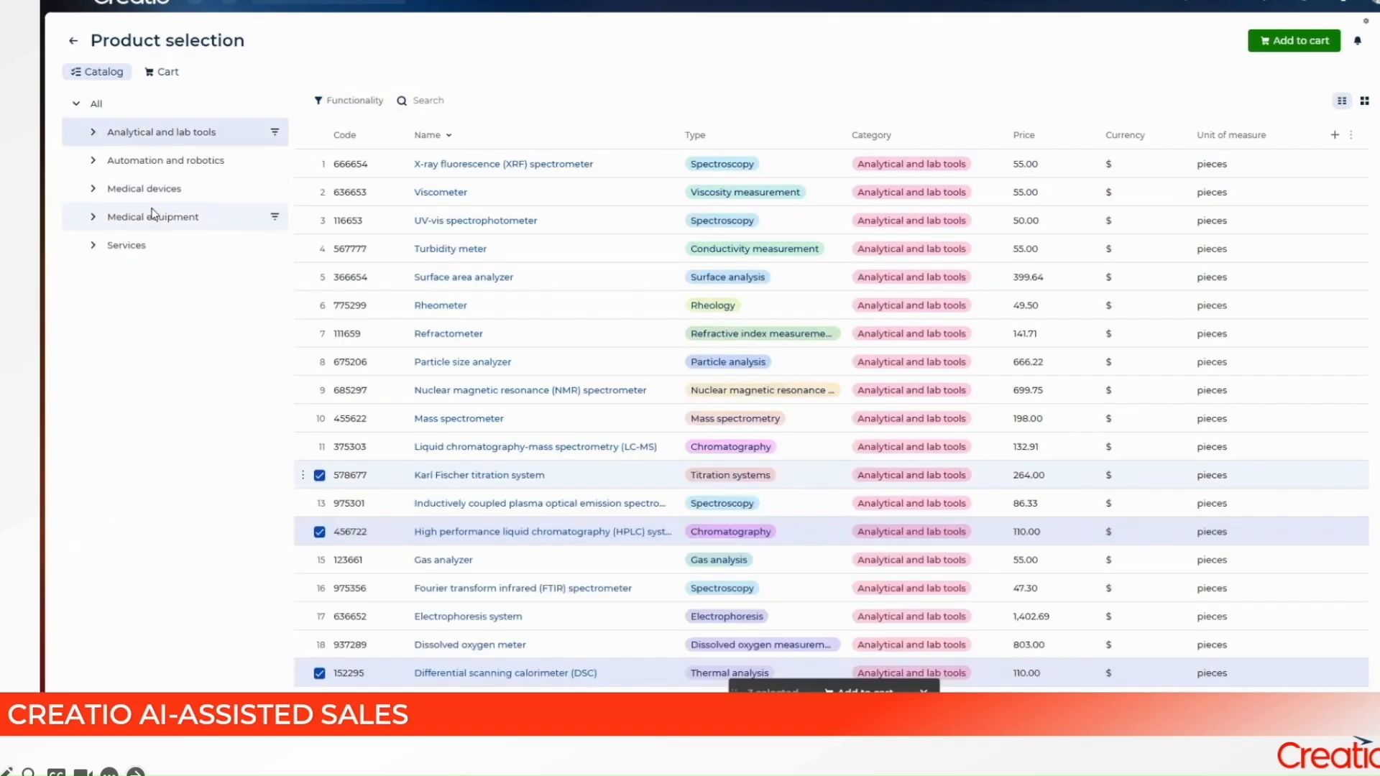
left_click(125, 244)
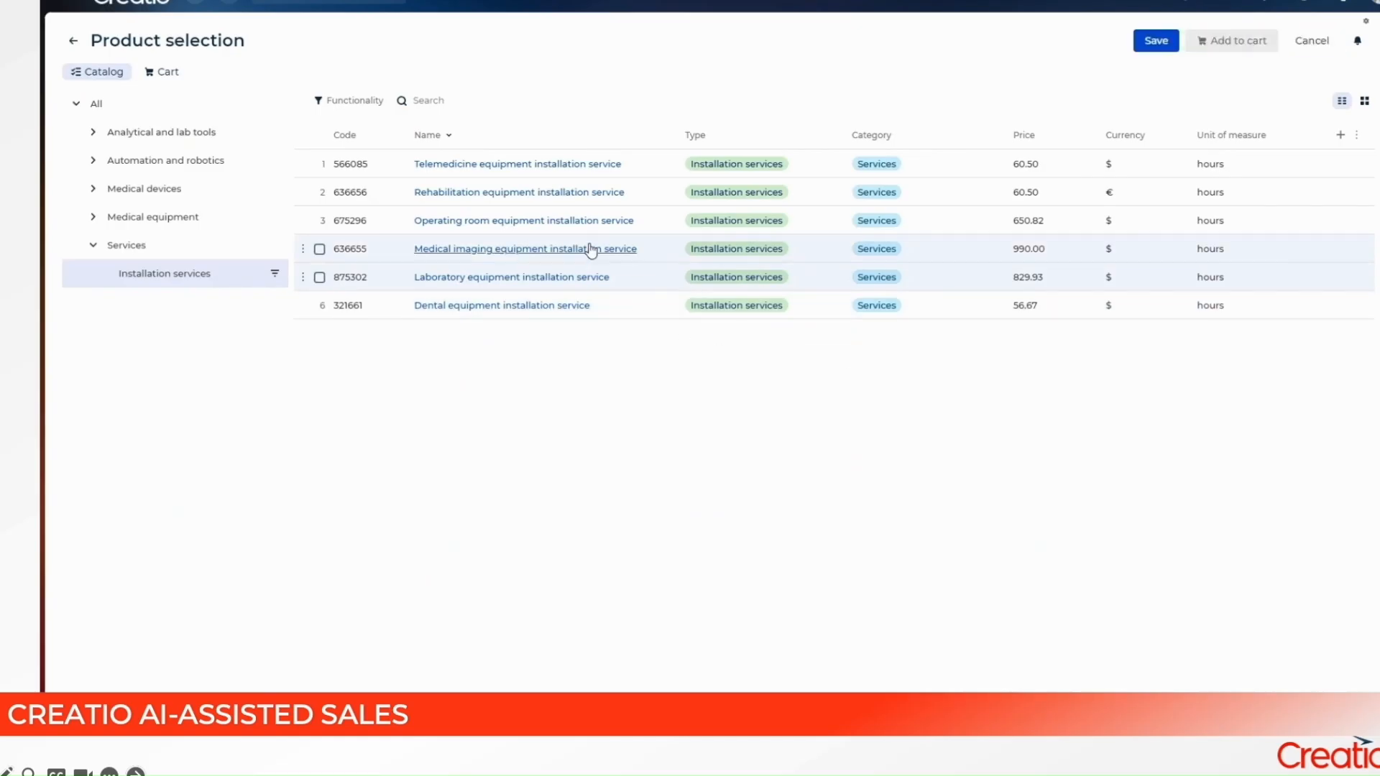
left_click(161, 72)
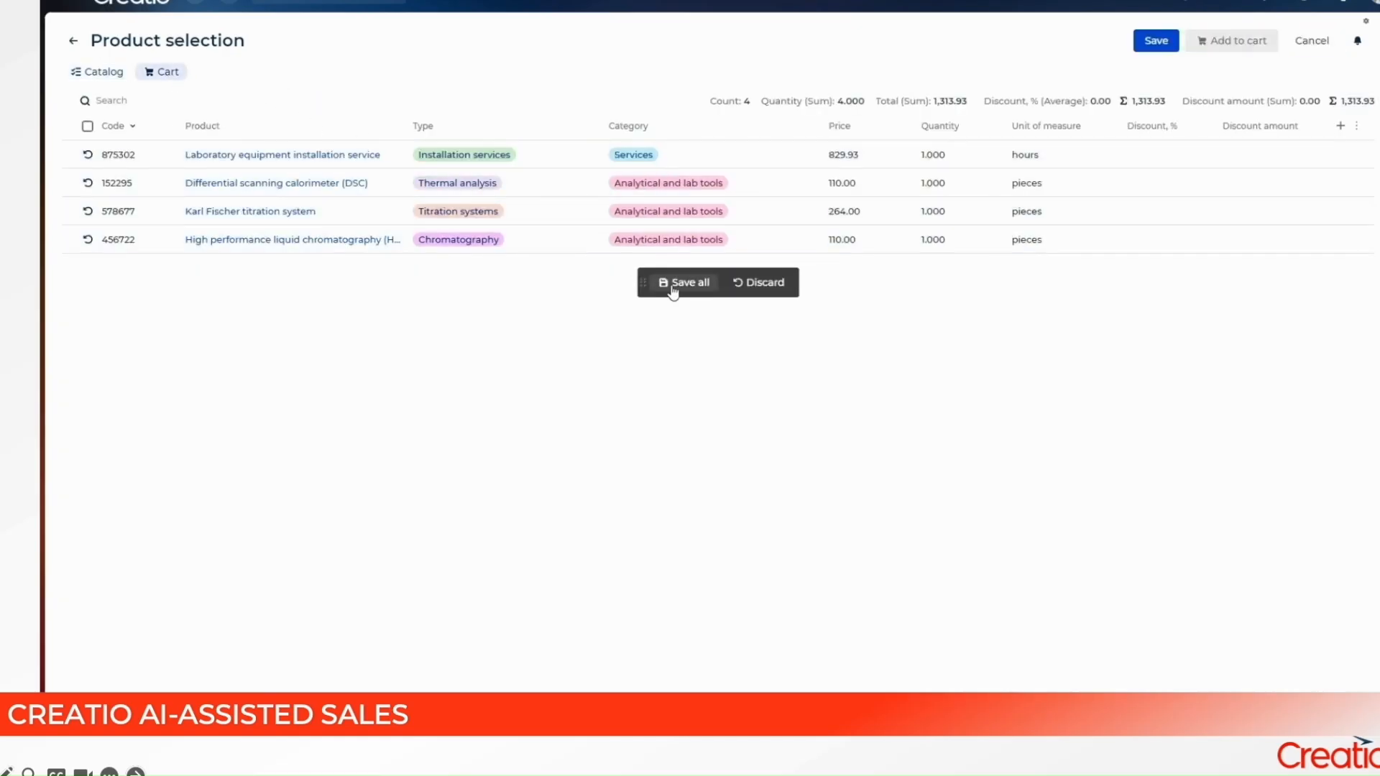
left_click(687, 284)
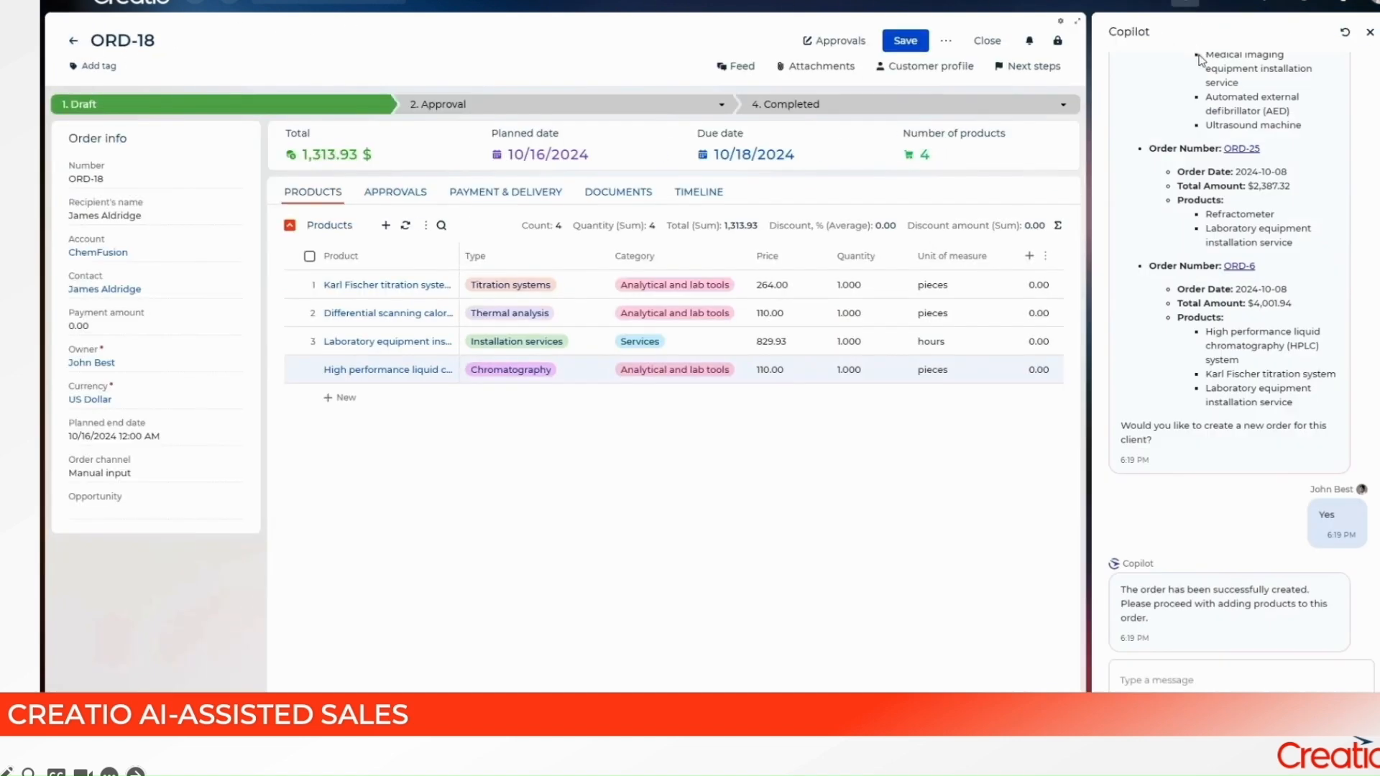
Have Copilot suggest additional products, show previous discounts and apply an optimal discount to ORD-18
type("s")
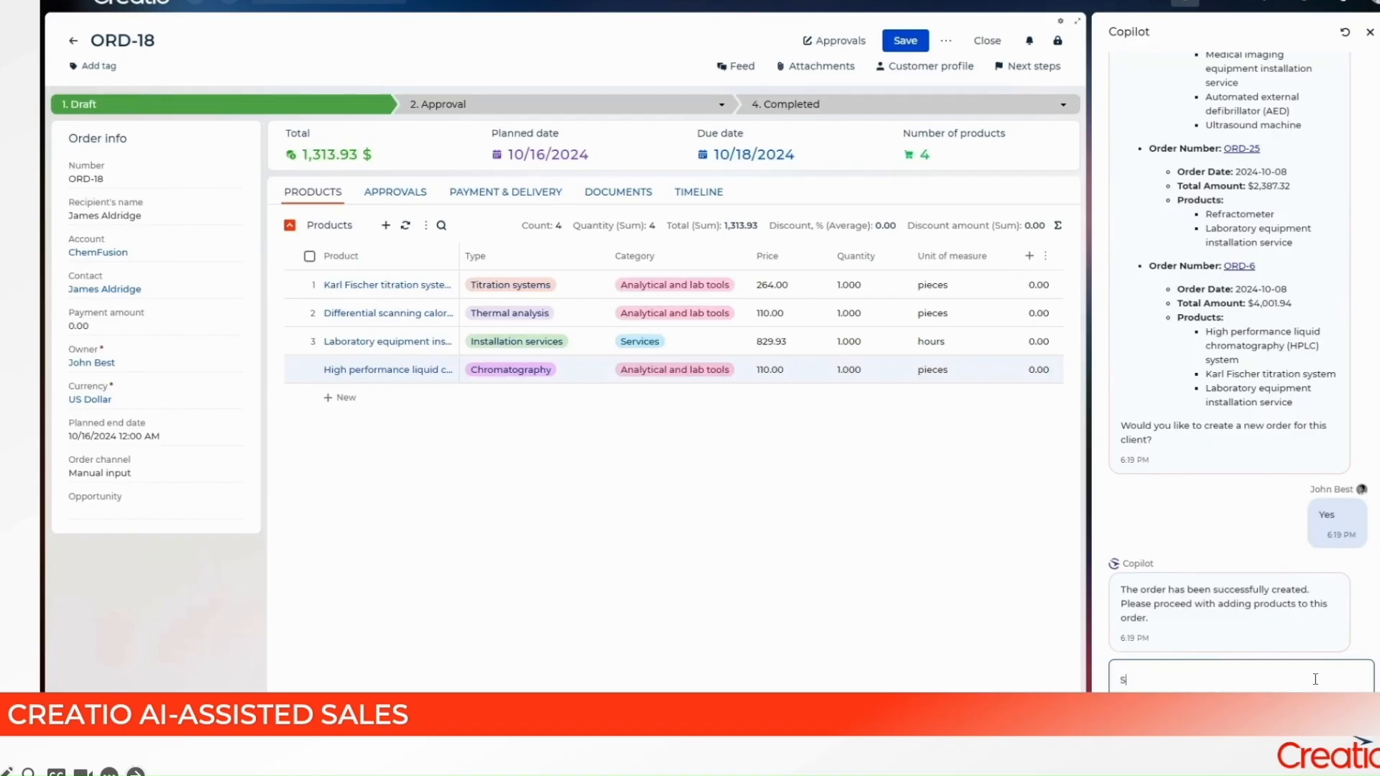
type("Suggest any additional products o")
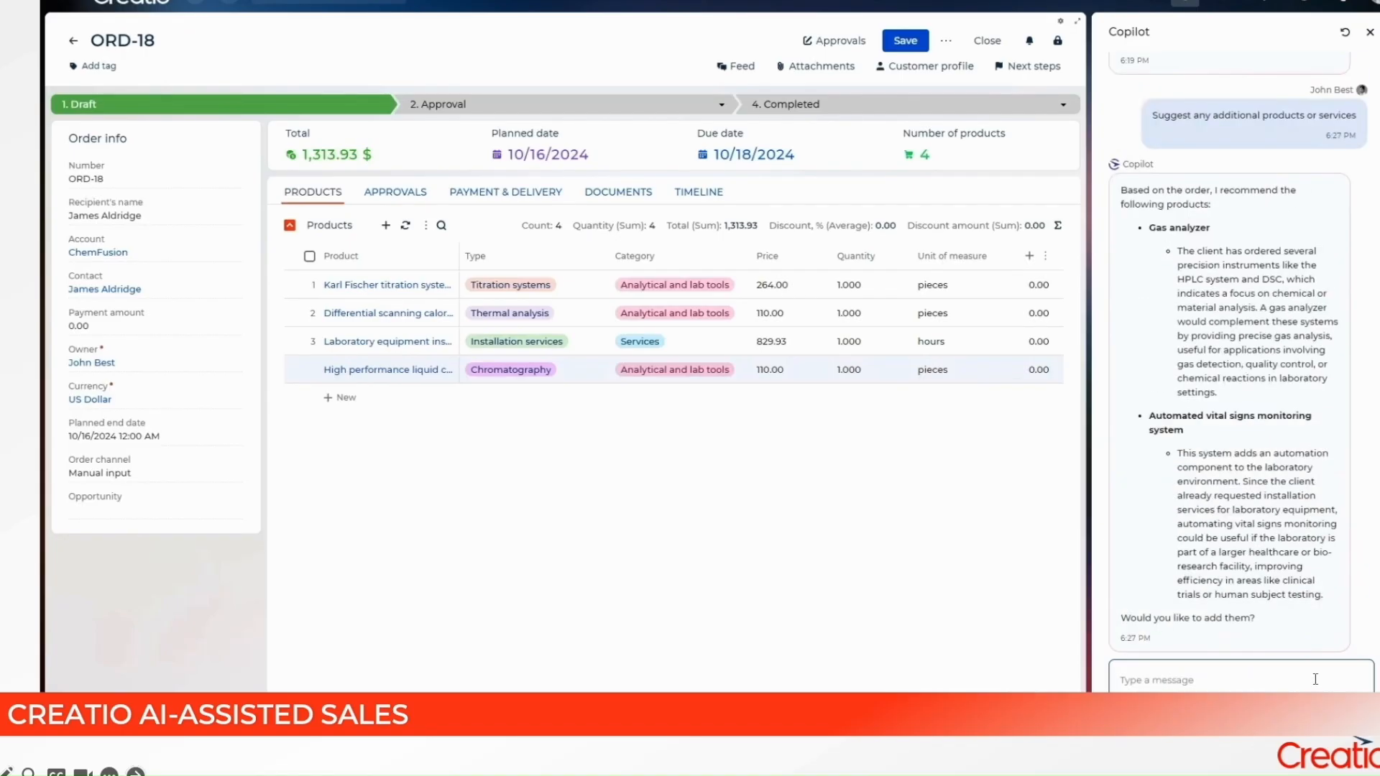
type("Yes")
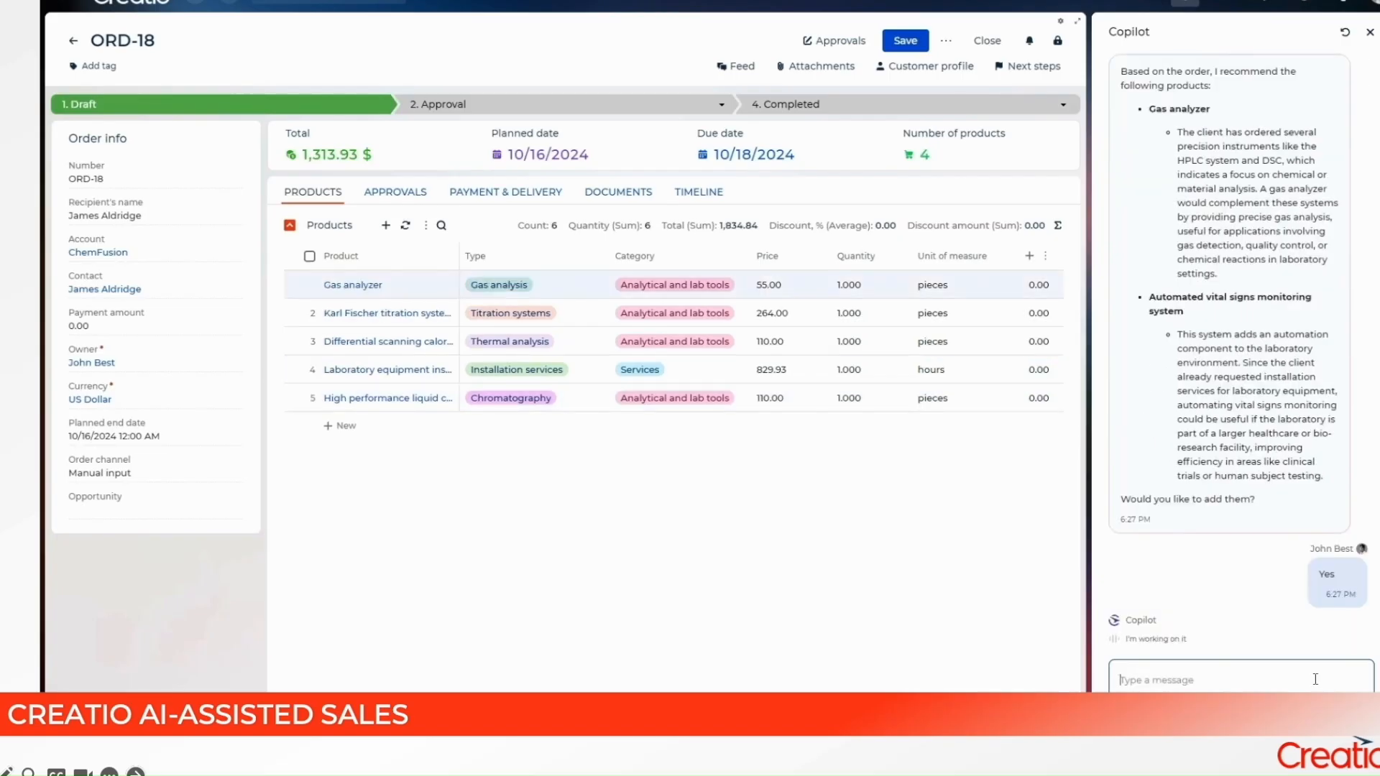
type("Show me the discounts p")
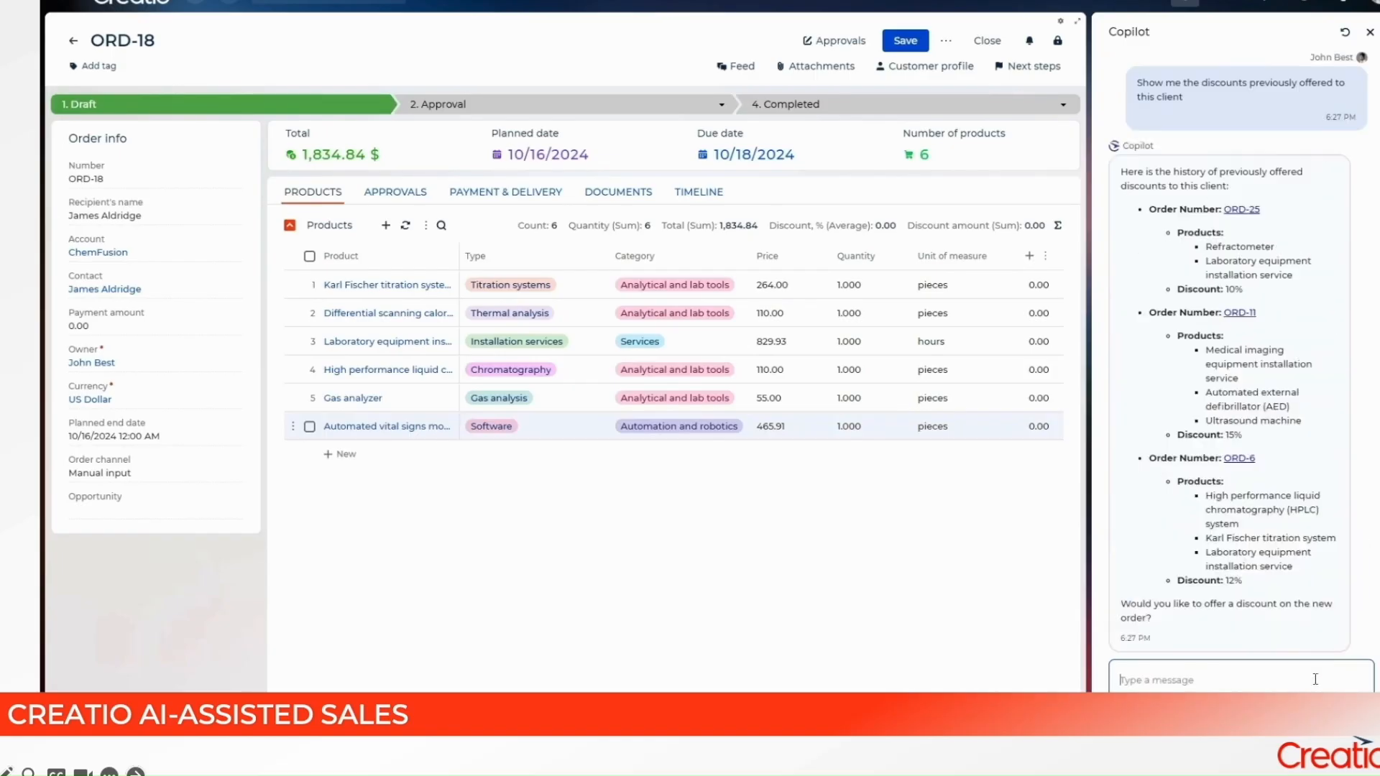
type("Provide me with an optim")
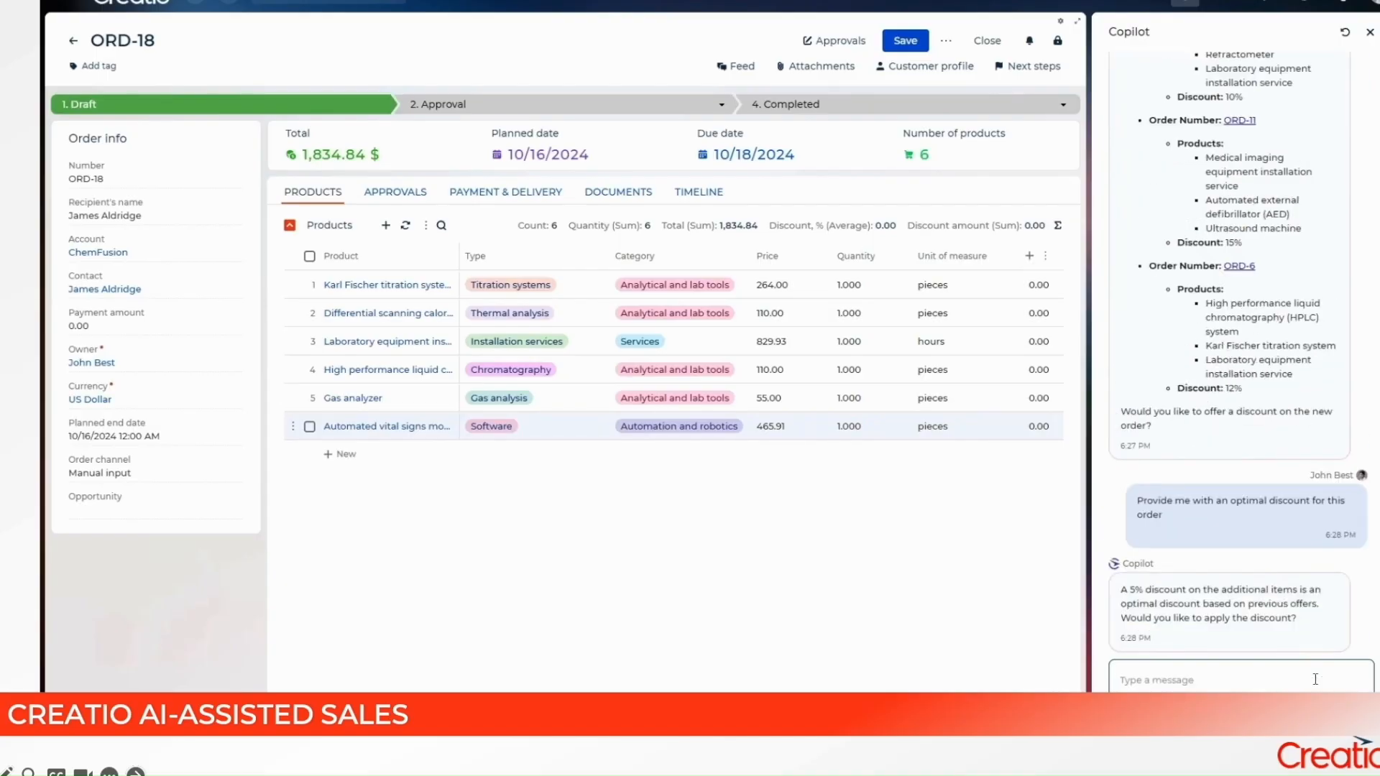
type("Yes")
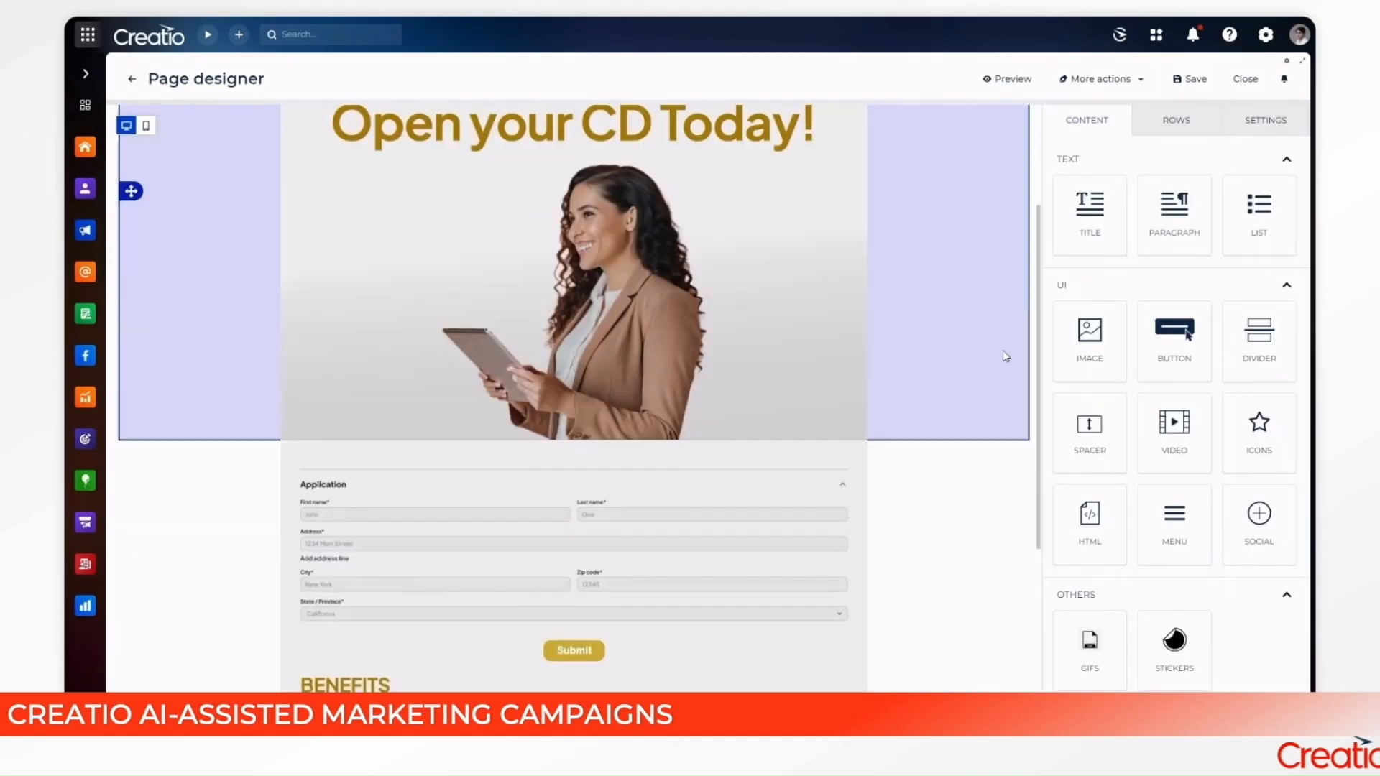
Review the landing page in the designer and publish the CD promotional web page
scroll("down", 3)
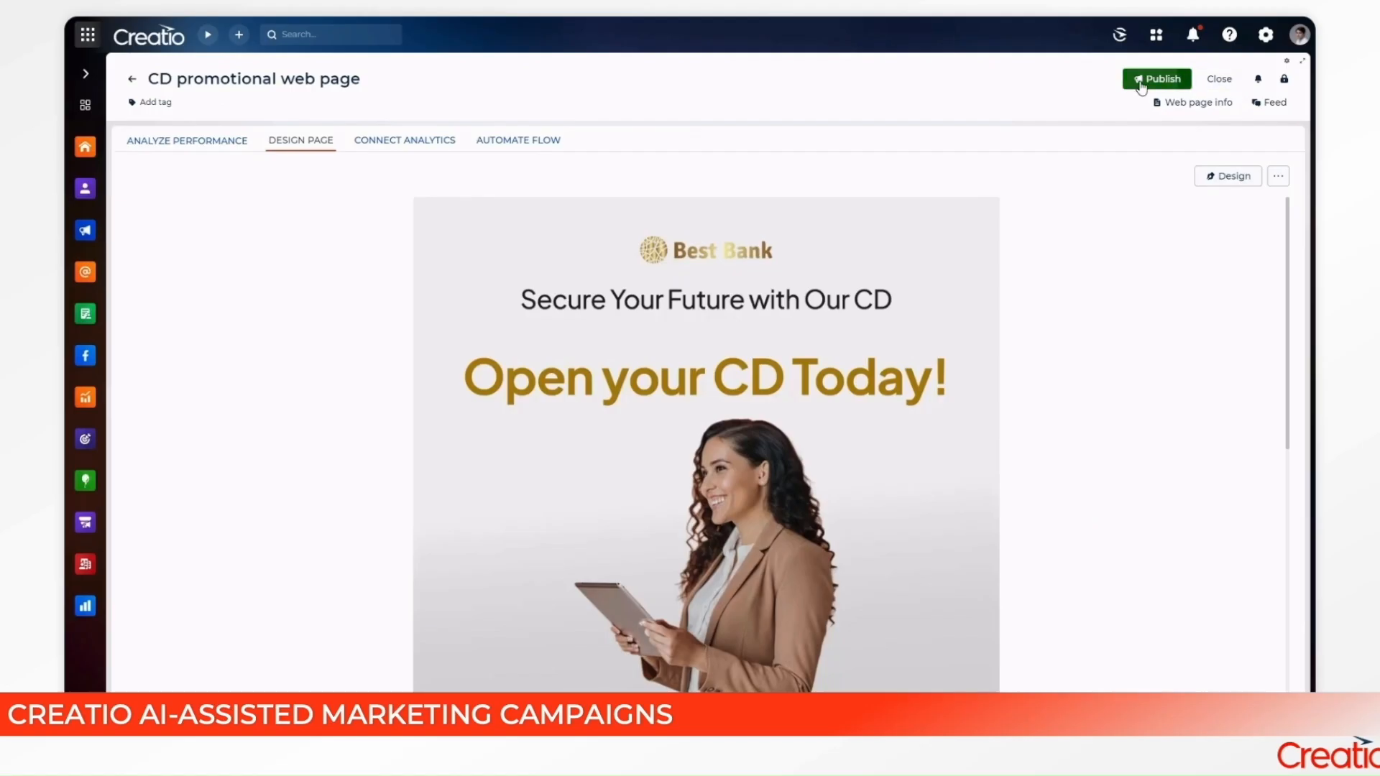
left_click(1156, 78)
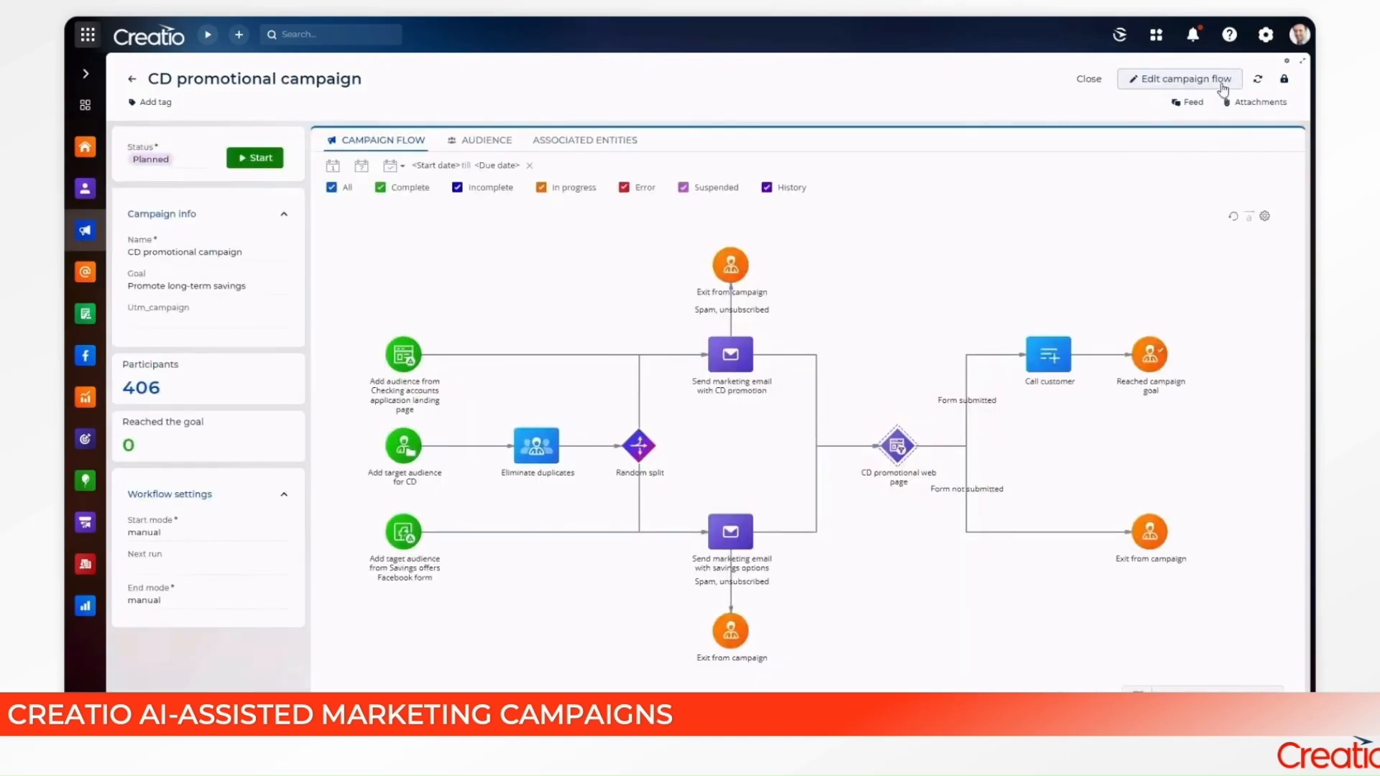
Start the CD promotional campaign, confirm it, and view the CD marketing email's results
left_click(256, 158)
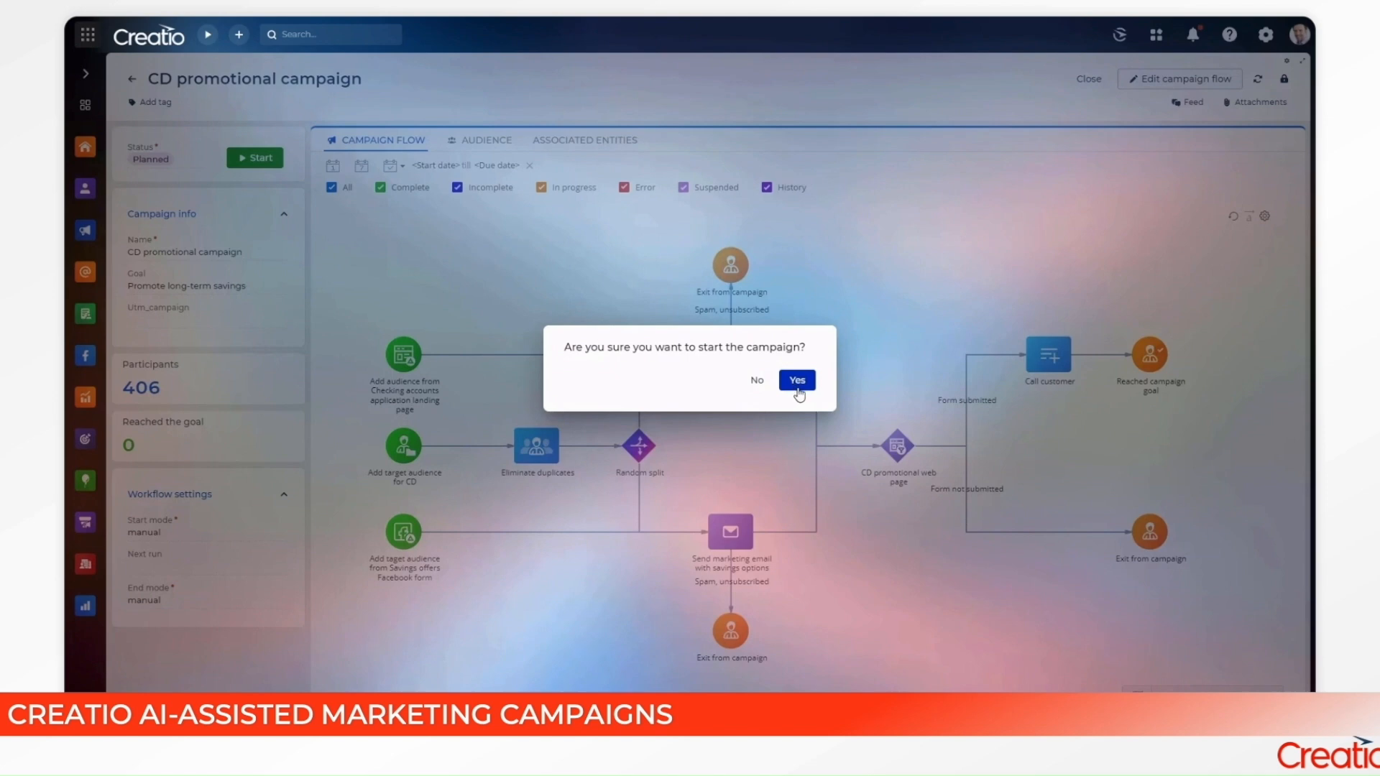
left_click(795, 380)
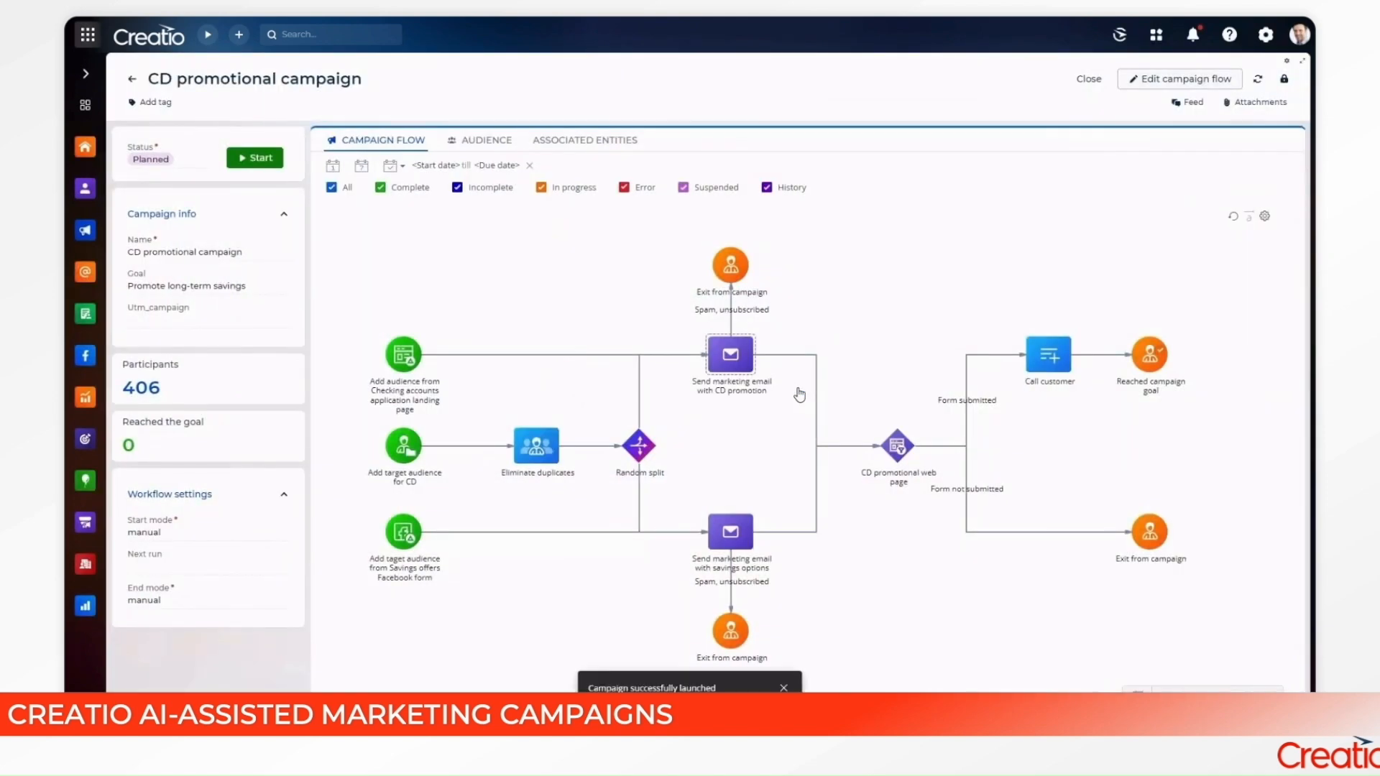
left_click(254, 158)
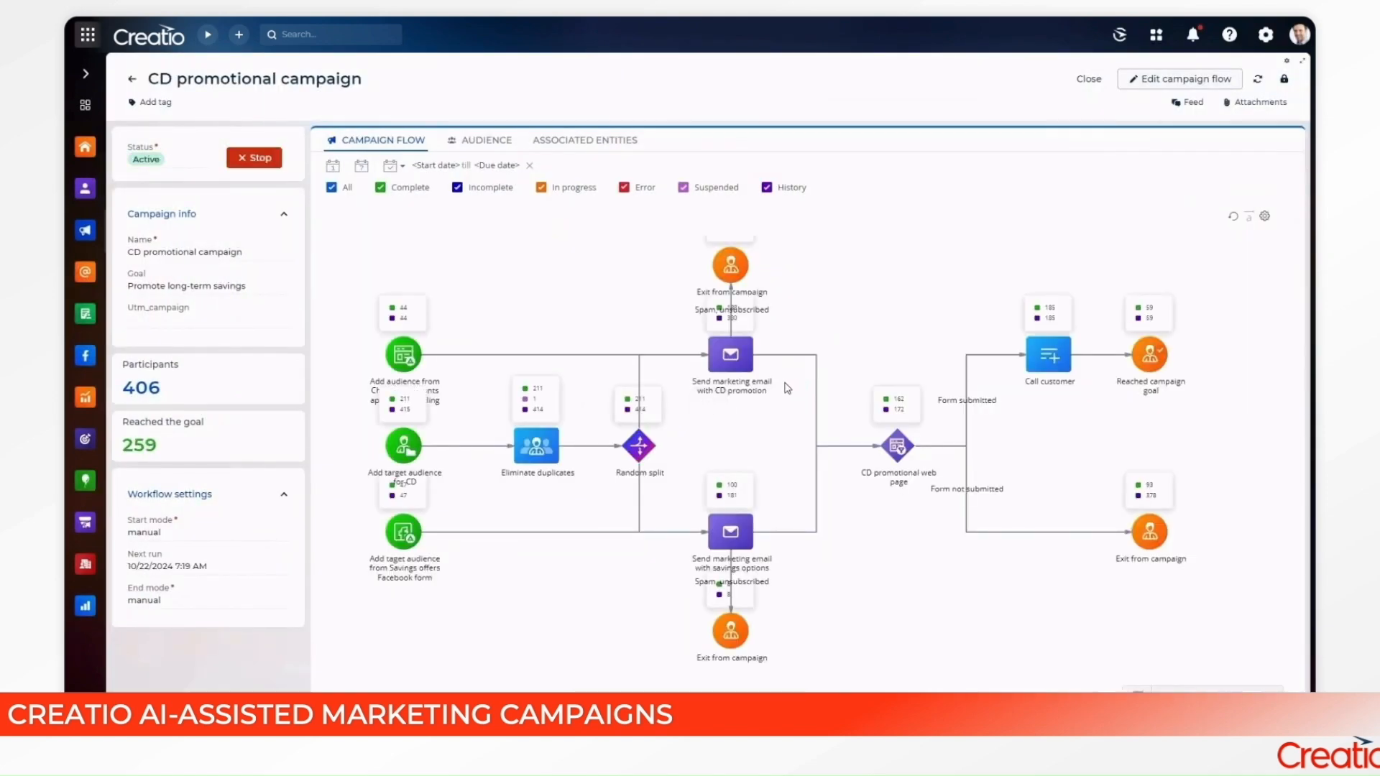
left_click(730, 355)
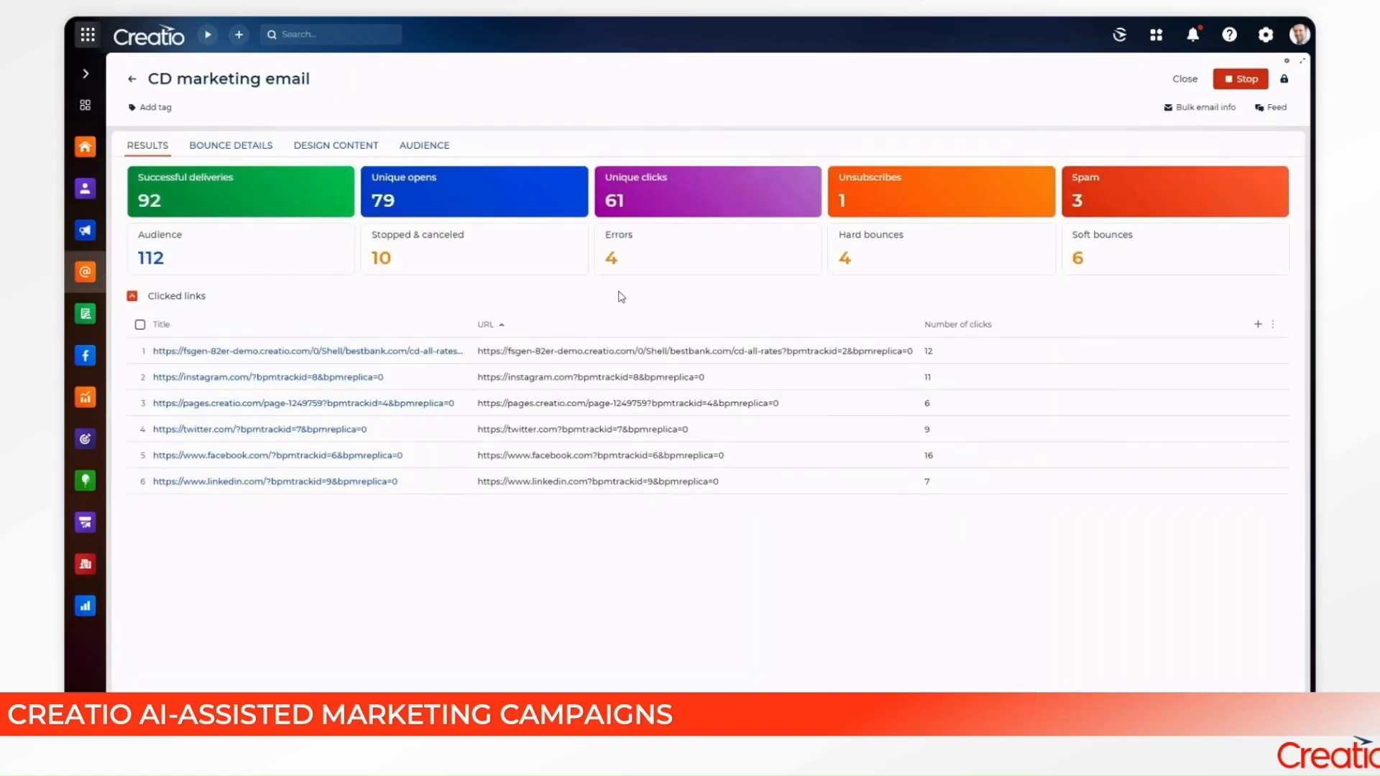
left_click(230, 145)
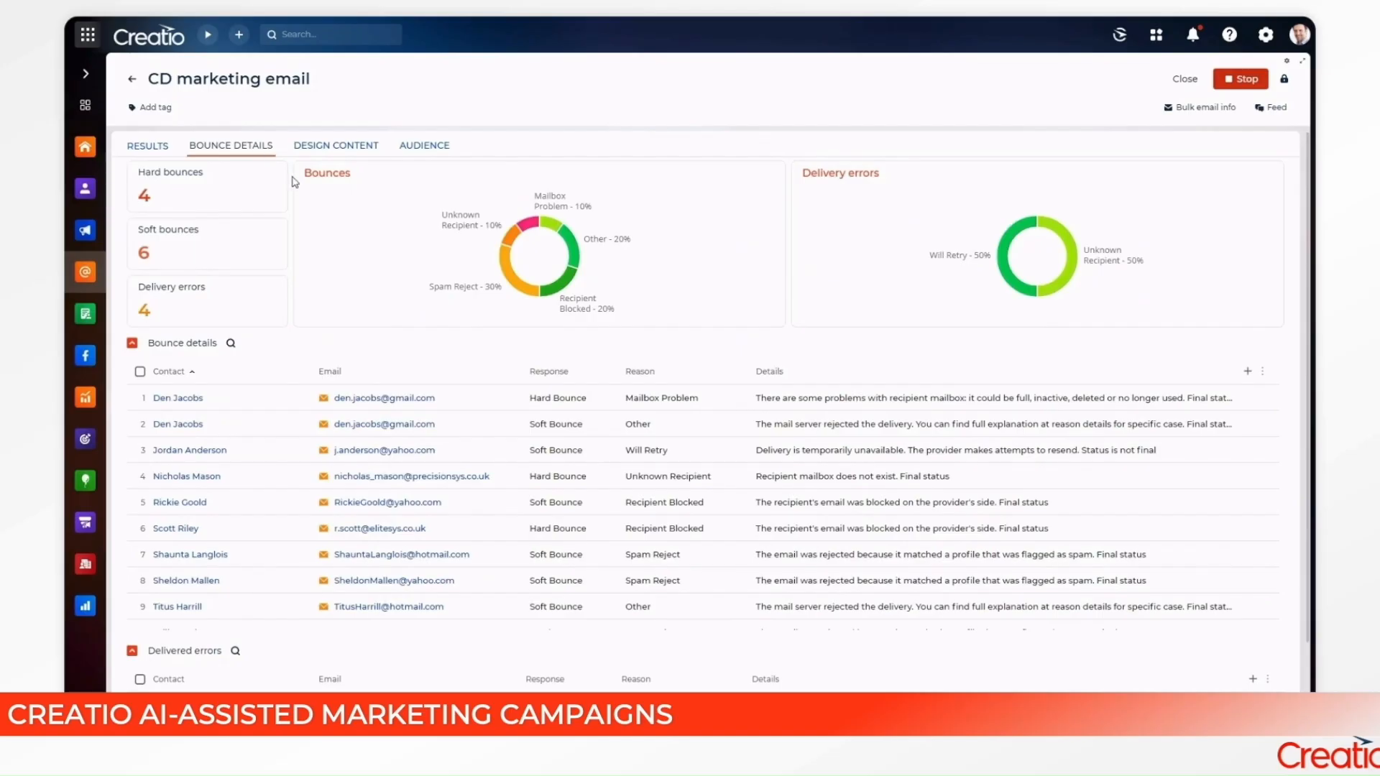
mouse_move(1291, 375)
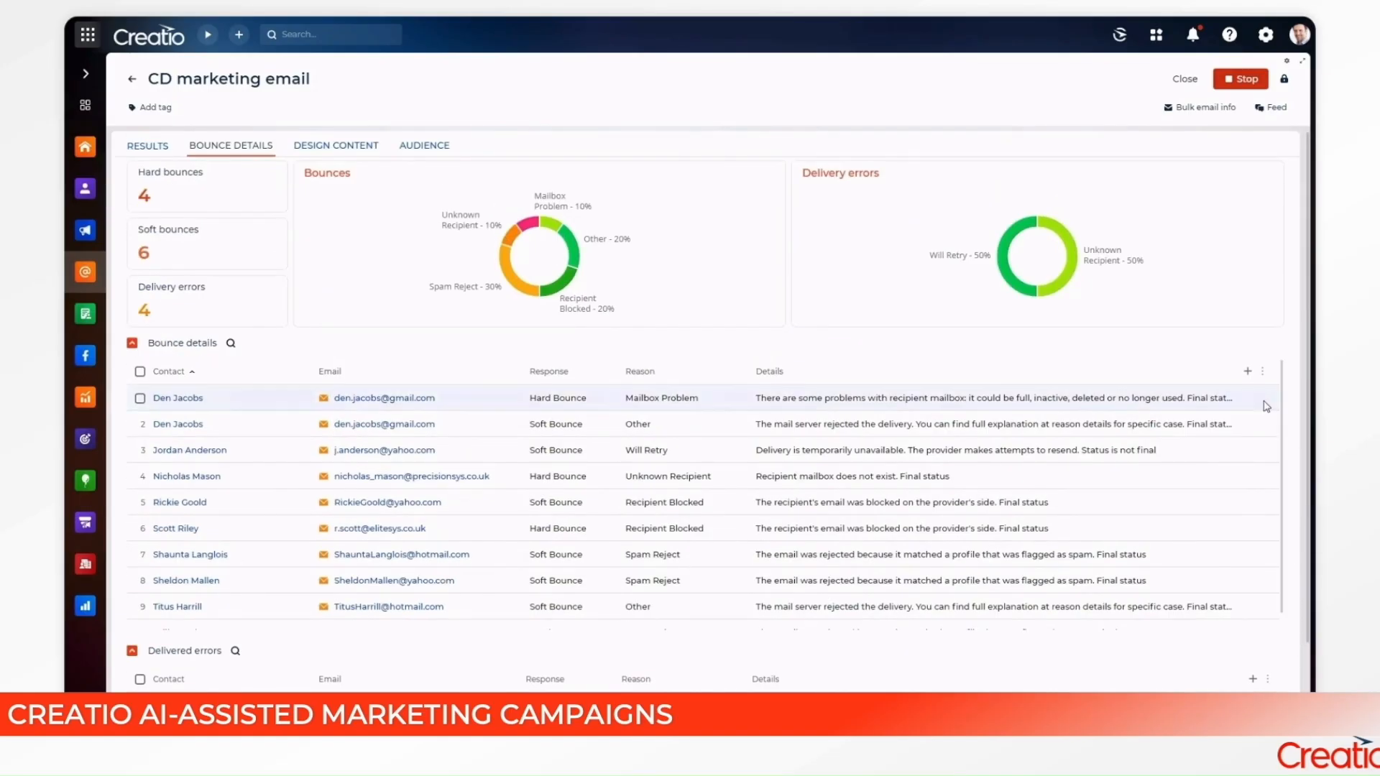
left_click(1119, 35)
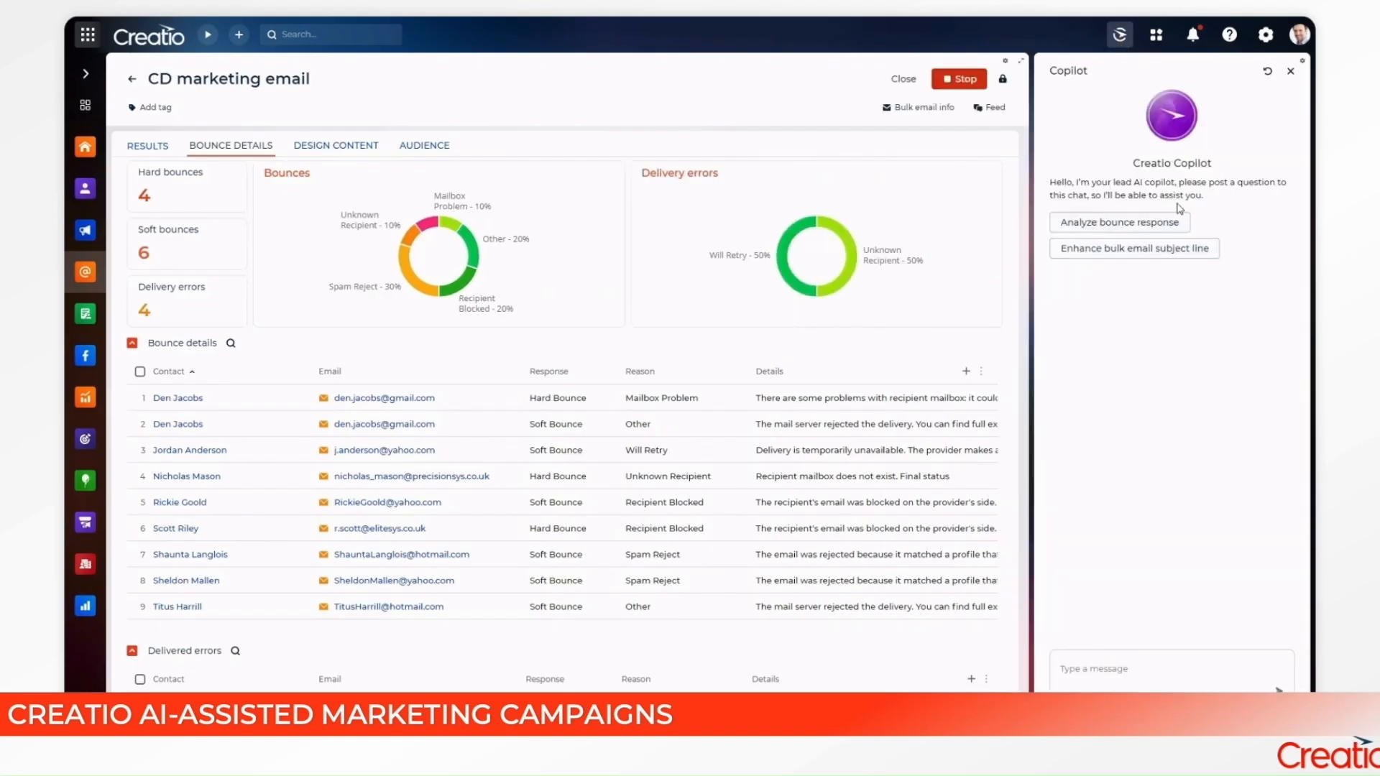
left_click(1119, 222)
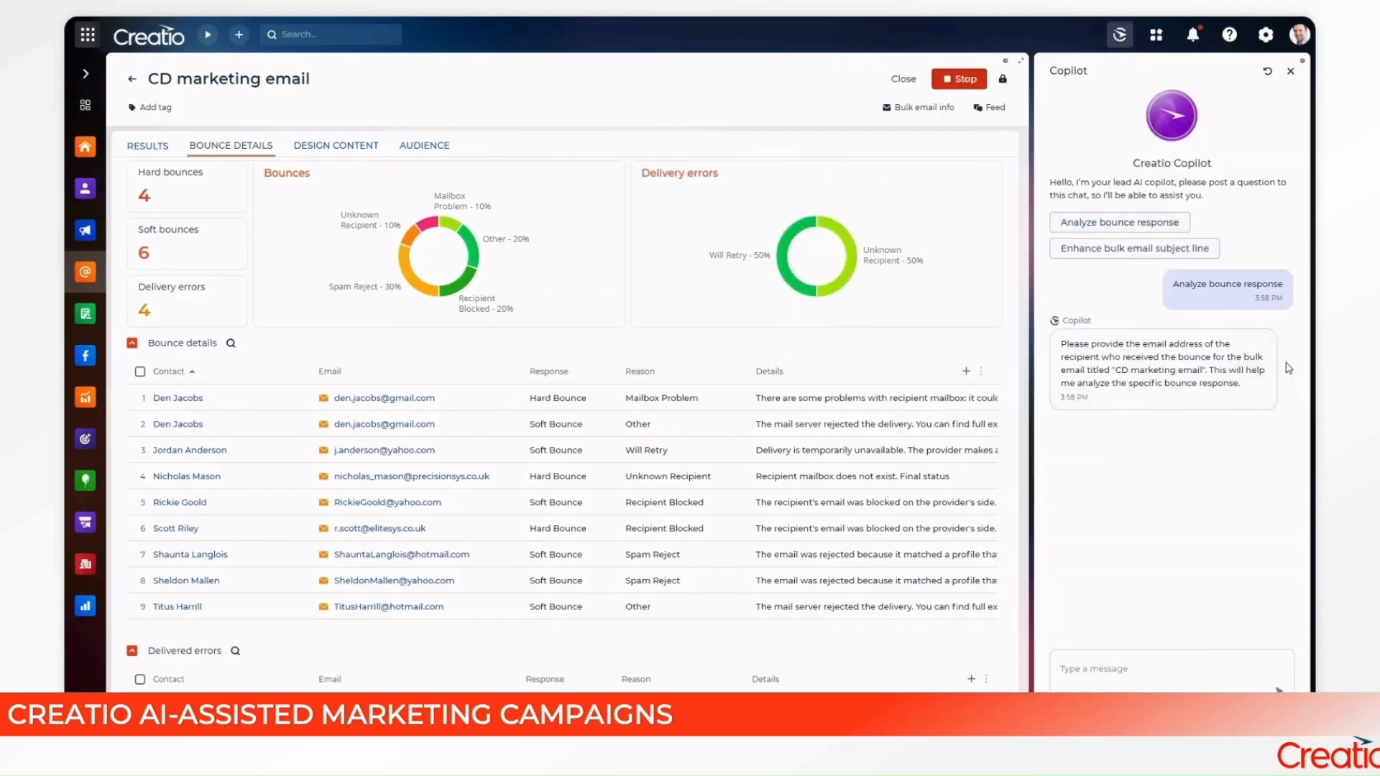
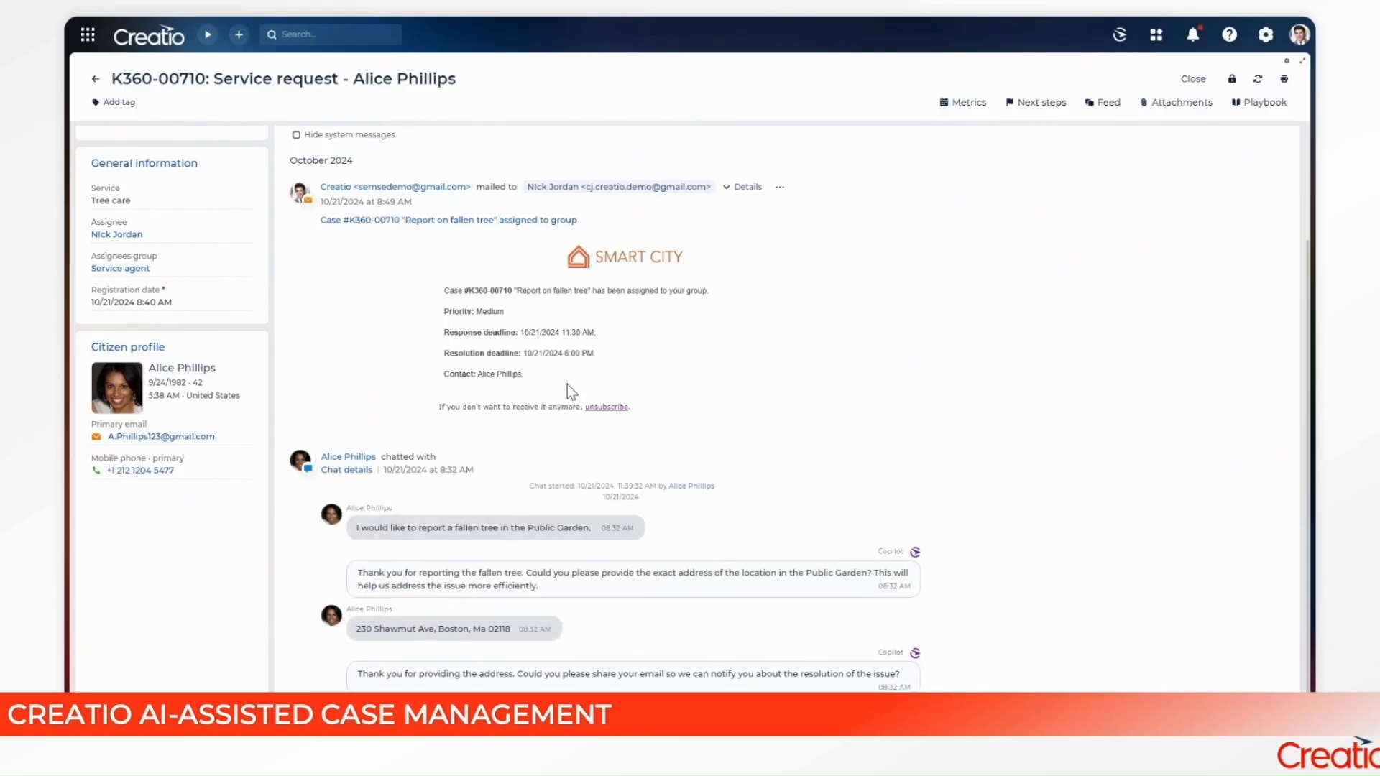
Ask Copilot for a summary of case K360-00710, its latest call, and help processing the case
left_click(322, 166)
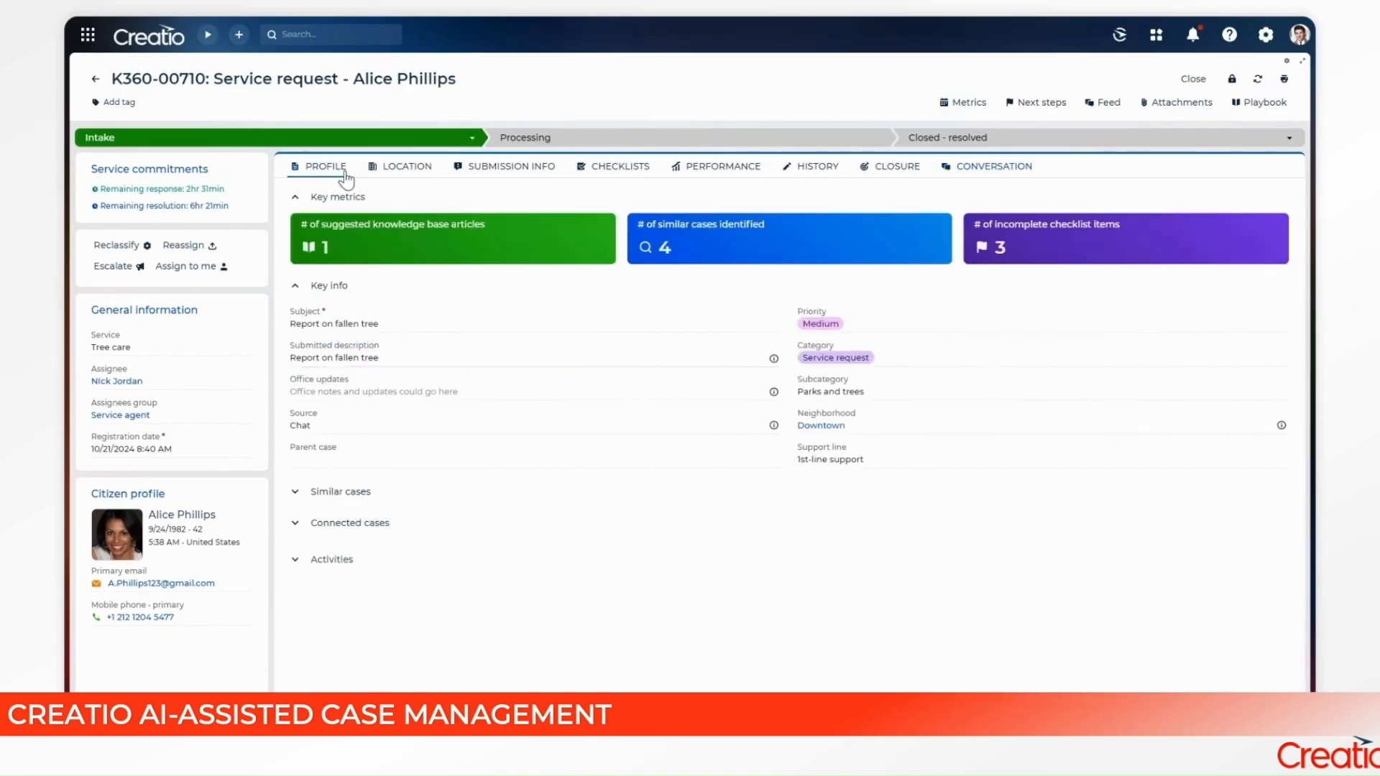
left_click(1120, 34)
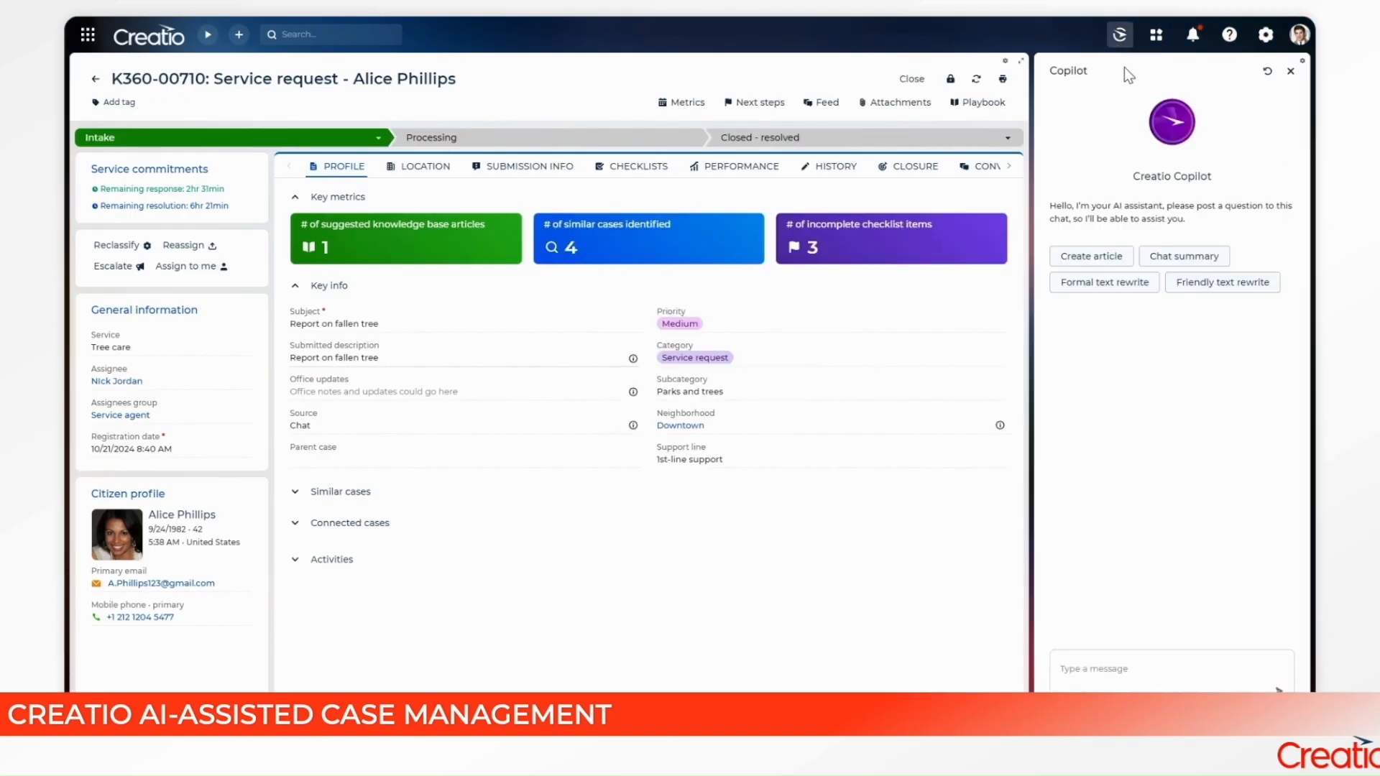
type("Pro")
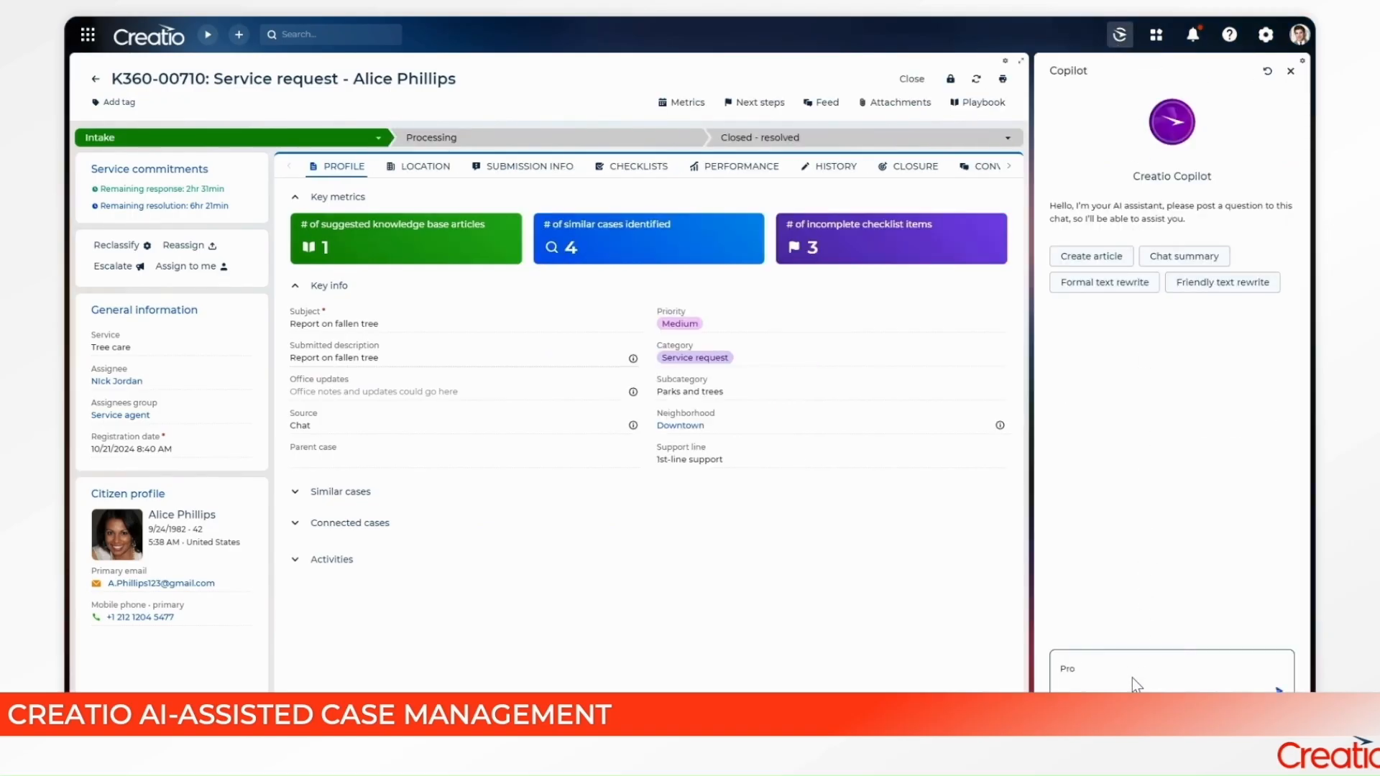
type("Provide summary of this")
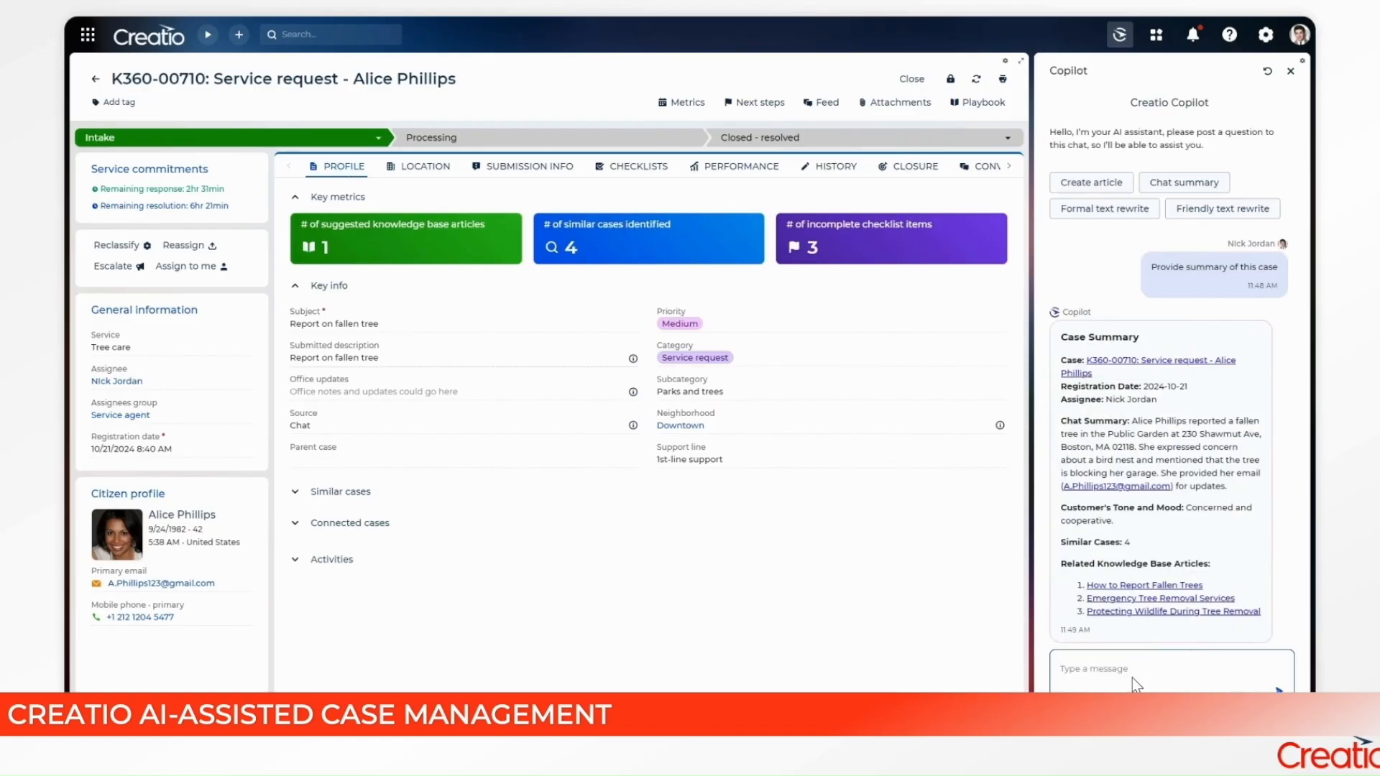
type("Provide summary of th")
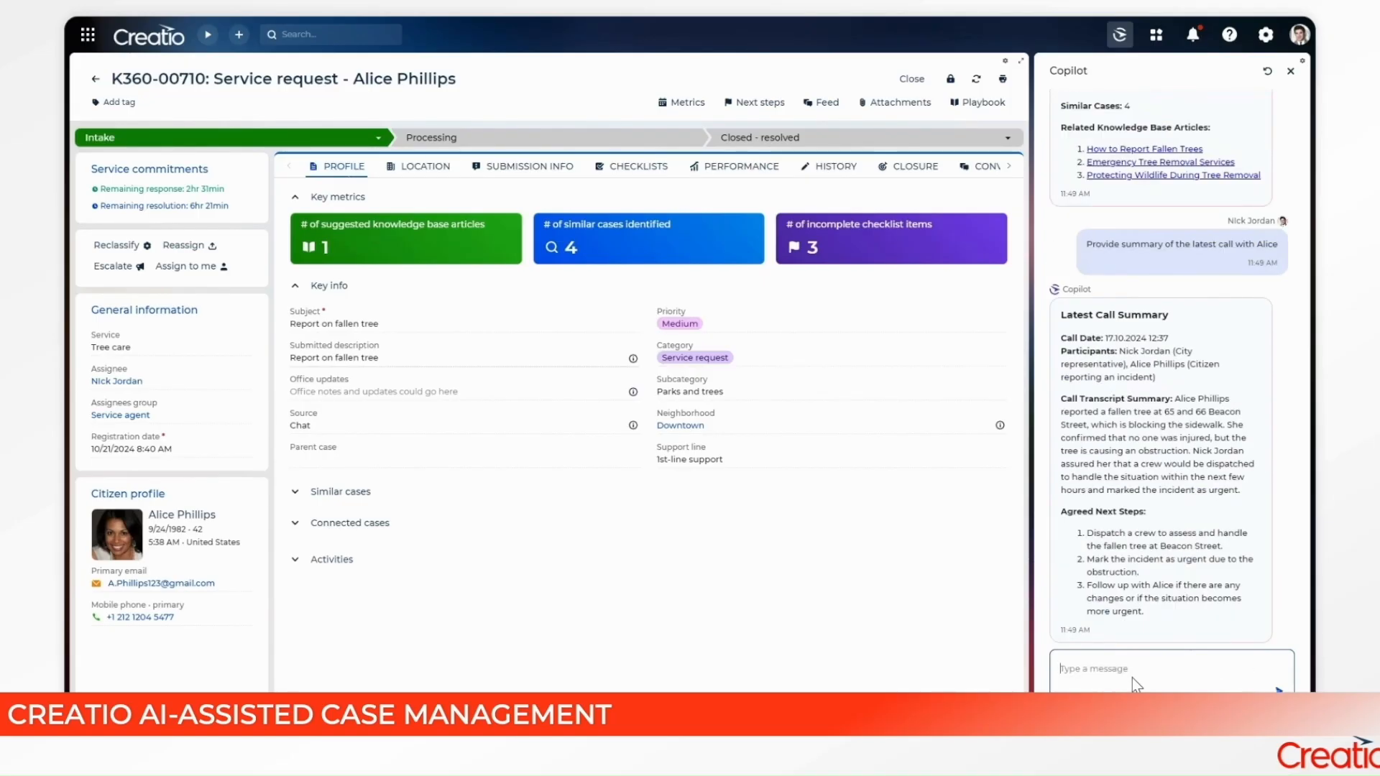
type("Could you help me t")
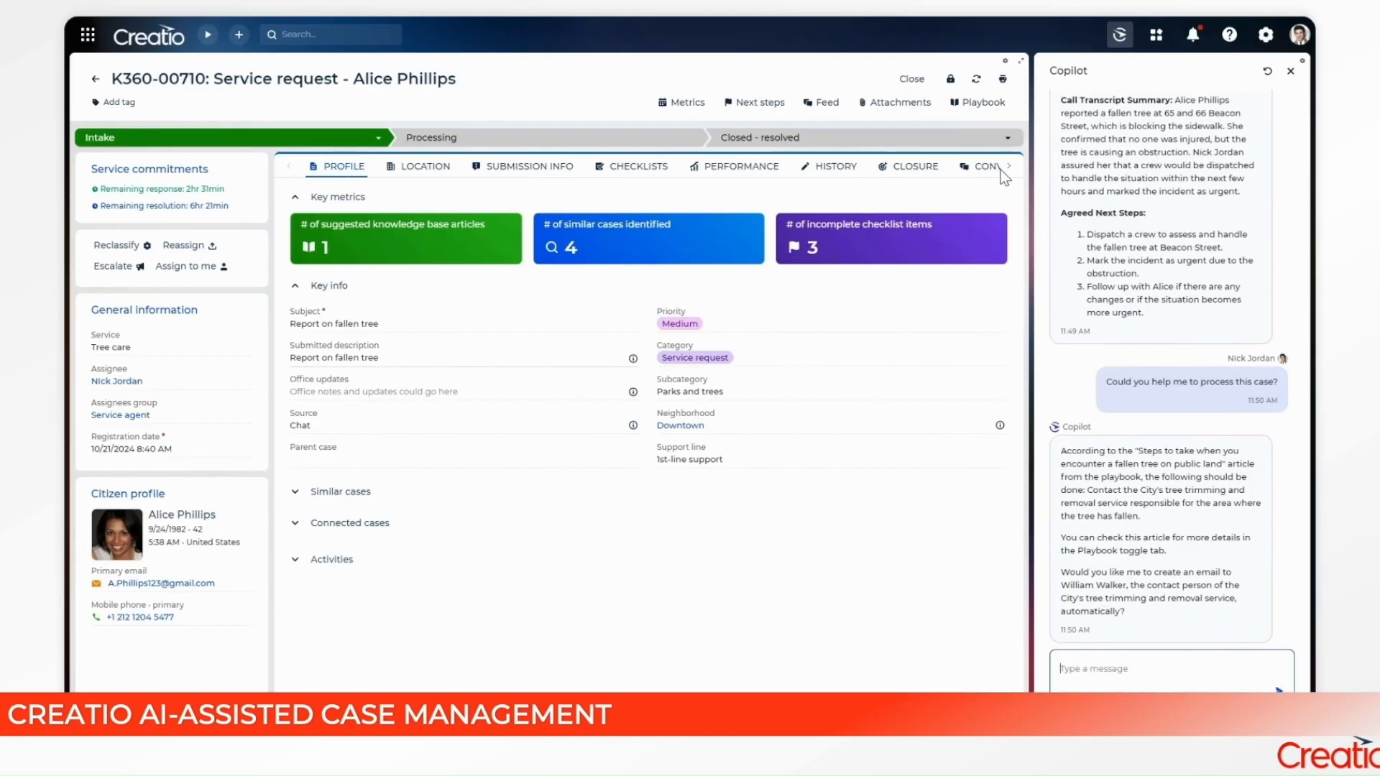
left_click(977, 102)
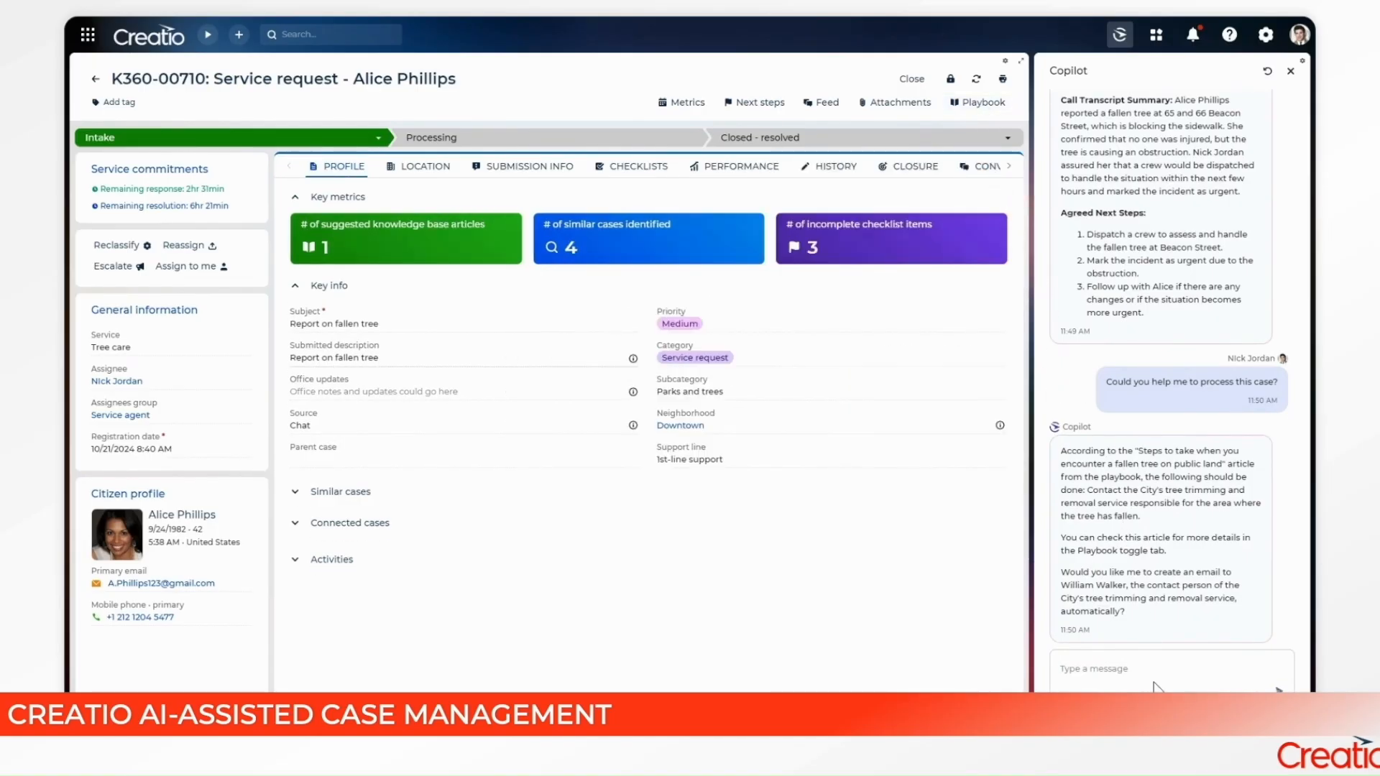
Have Copilot generate the urgent fallen tree removal email and send it
type("Yes, could you gener")
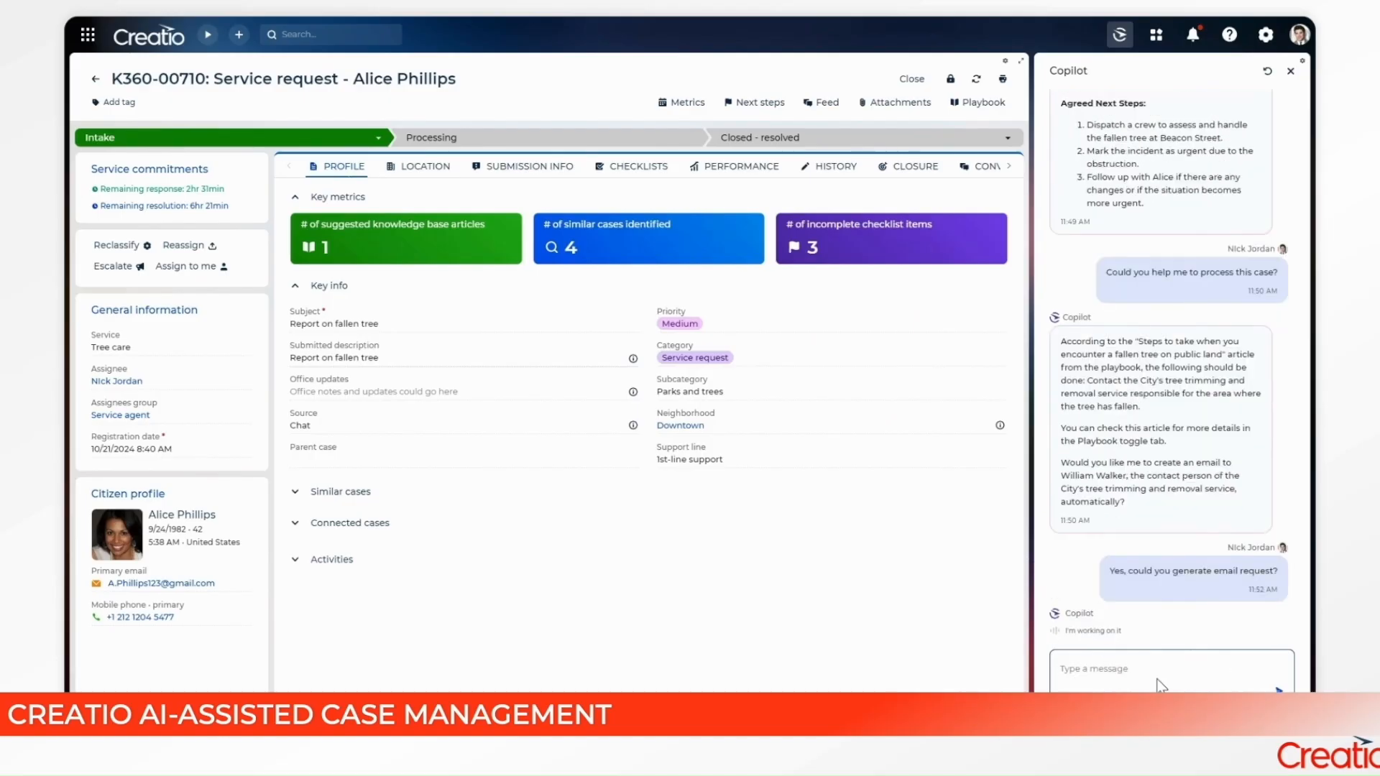
left_click(1194, 515)
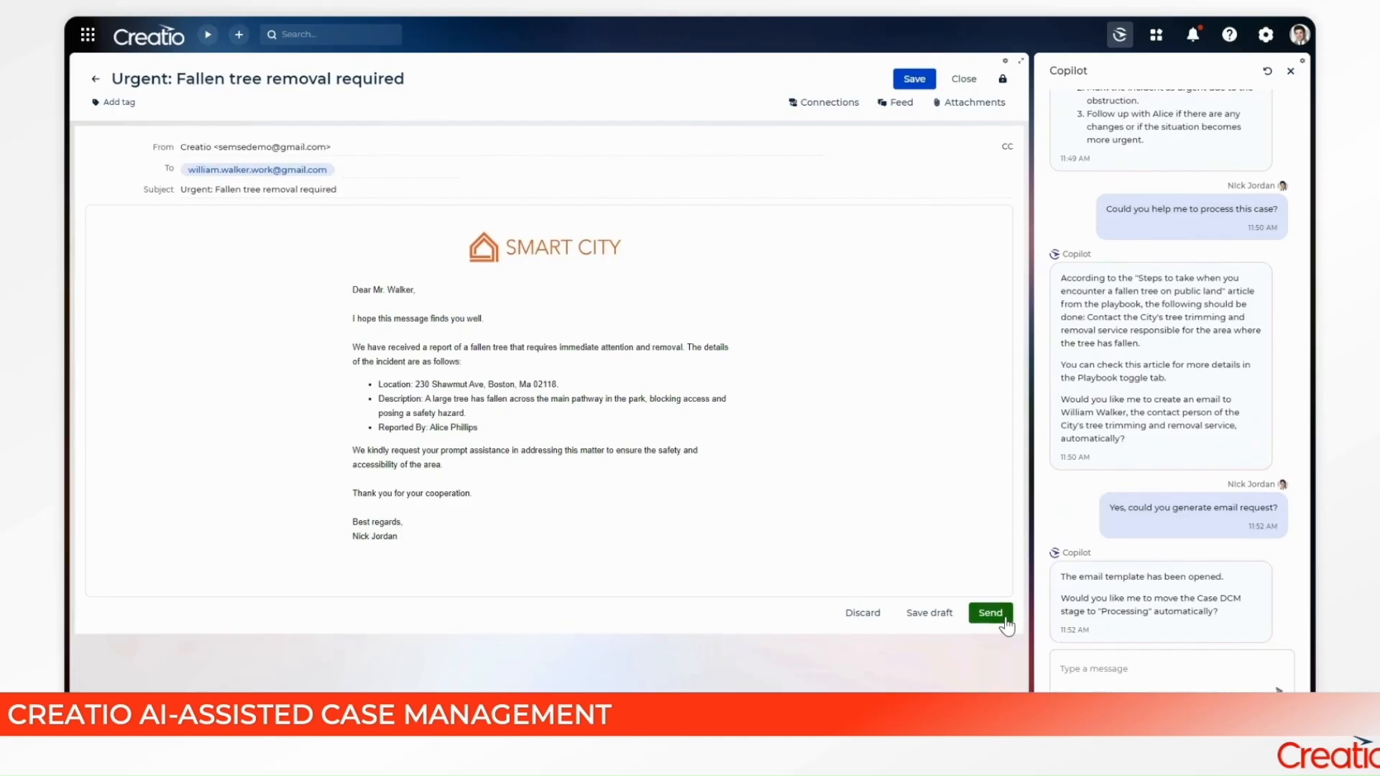
left_click(989, 612)
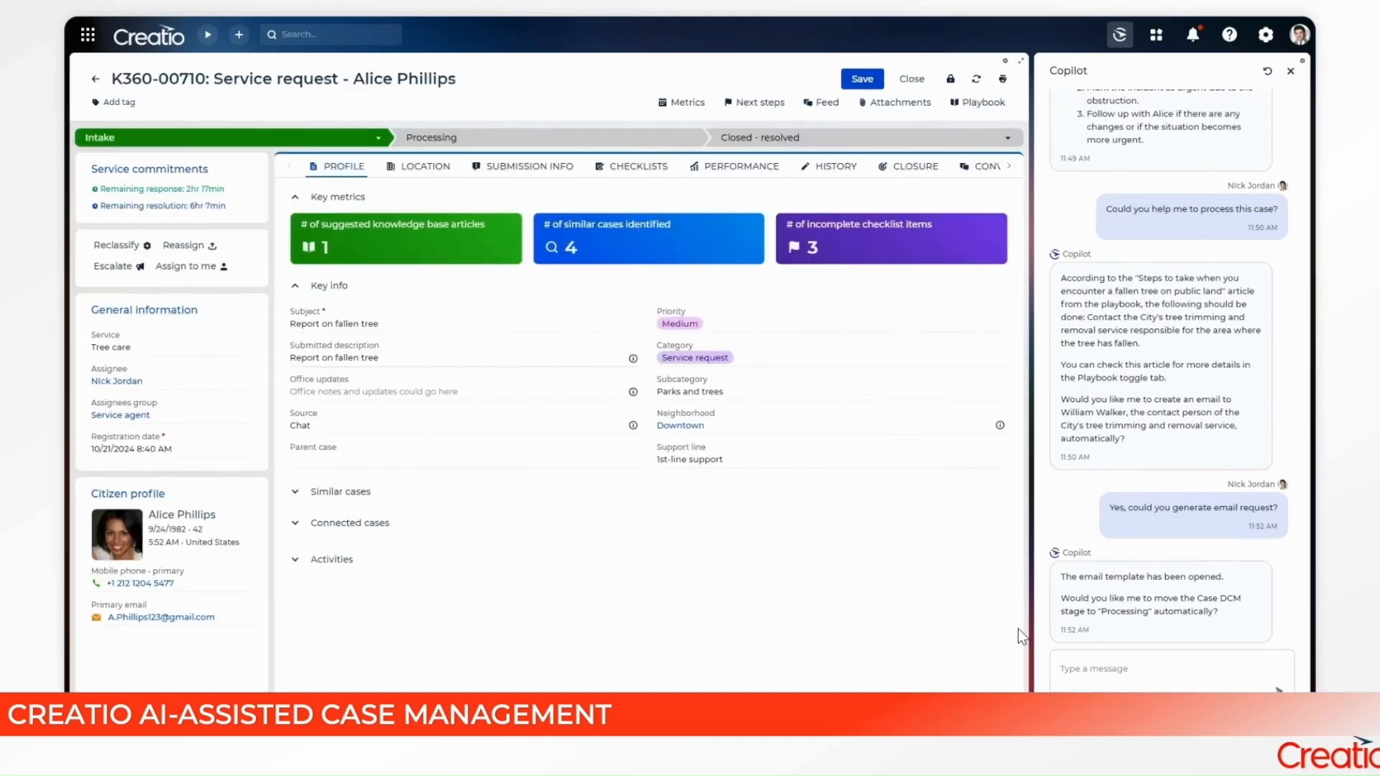